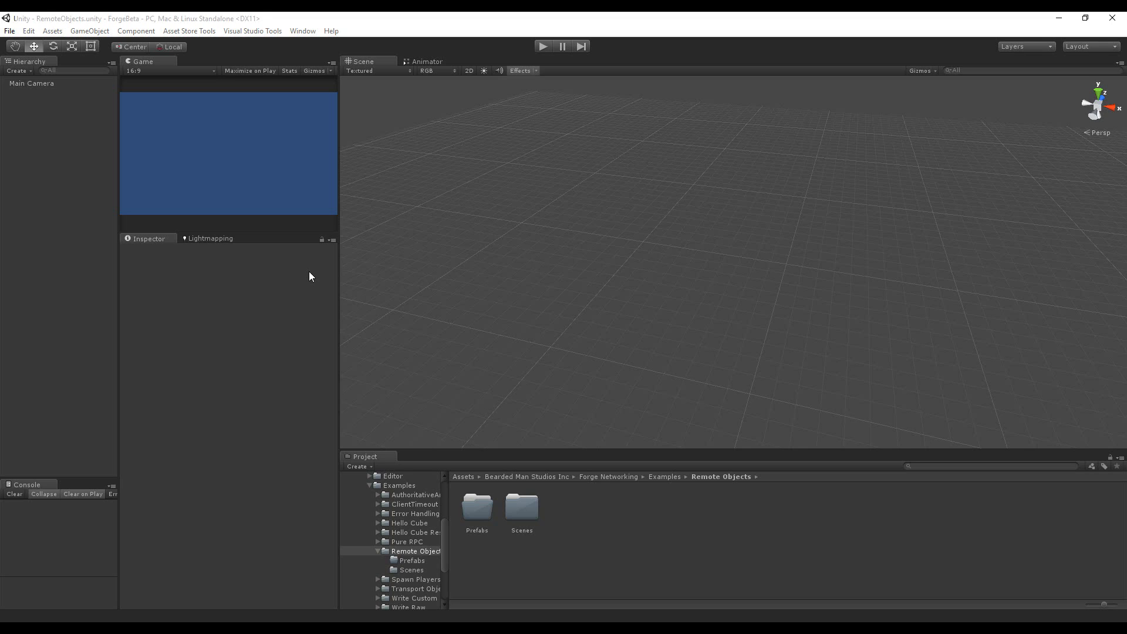
pyautogui.moveTo(311, 279)
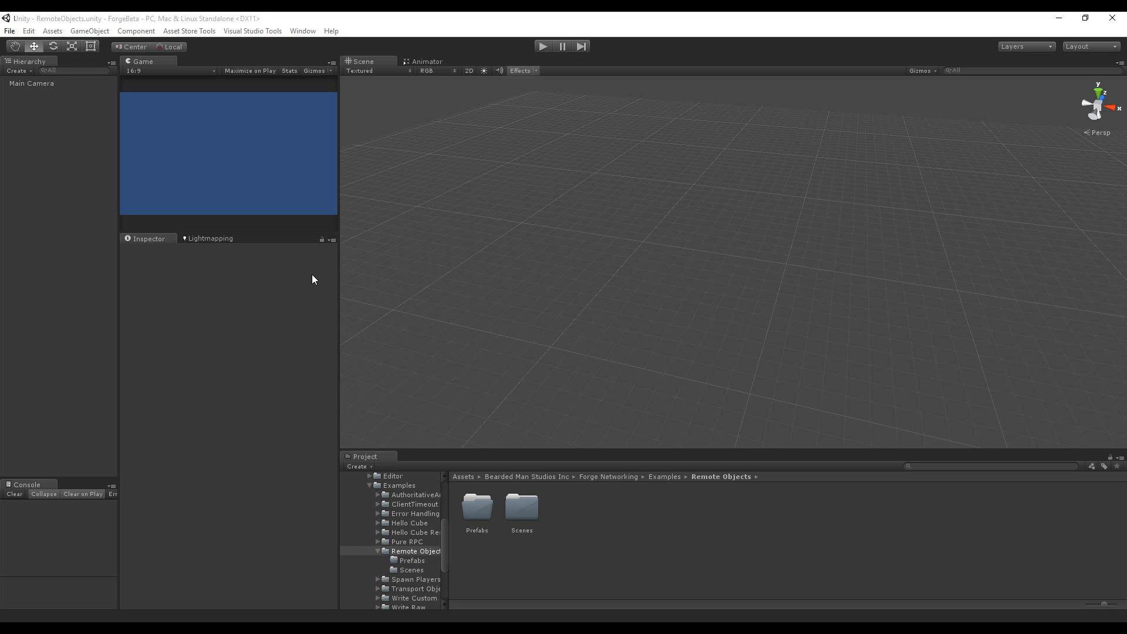
pyautogui.moveTo(530, 468)
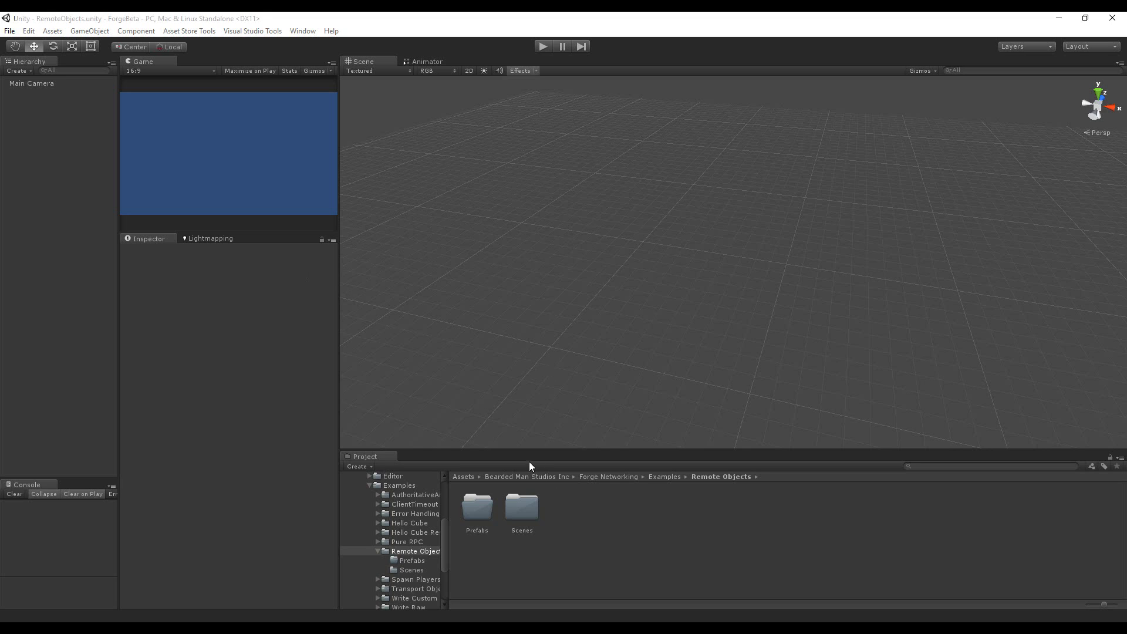
# Step: Add a Cube and a Sphere primitive at the world origin, then select both
pyautogui.click(89, 30)
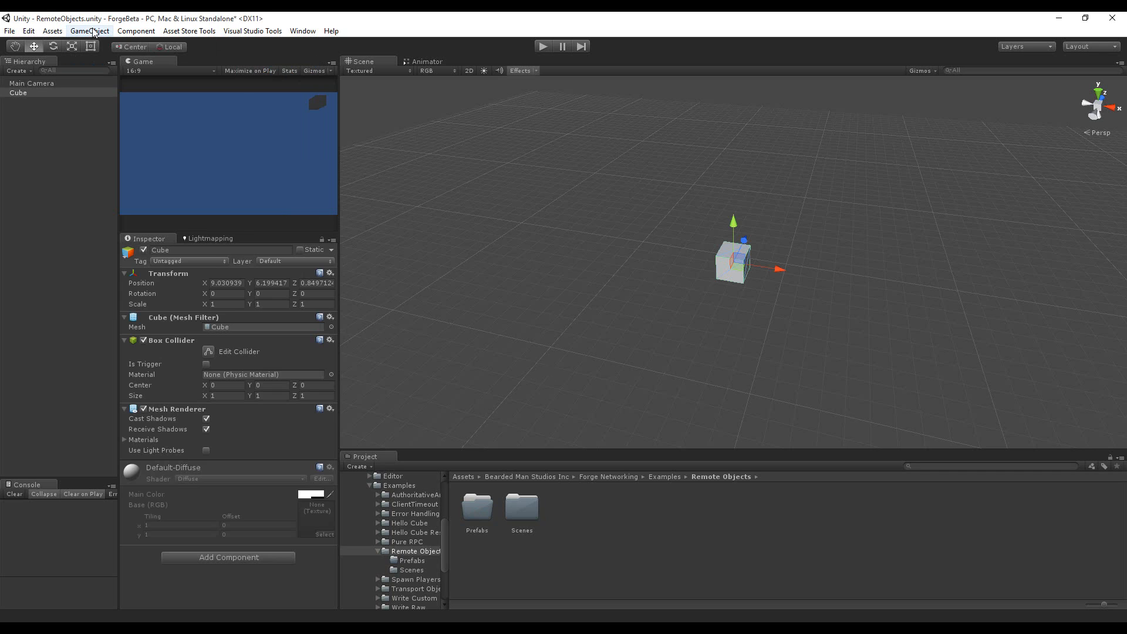
pyautogui.click(90, 30)
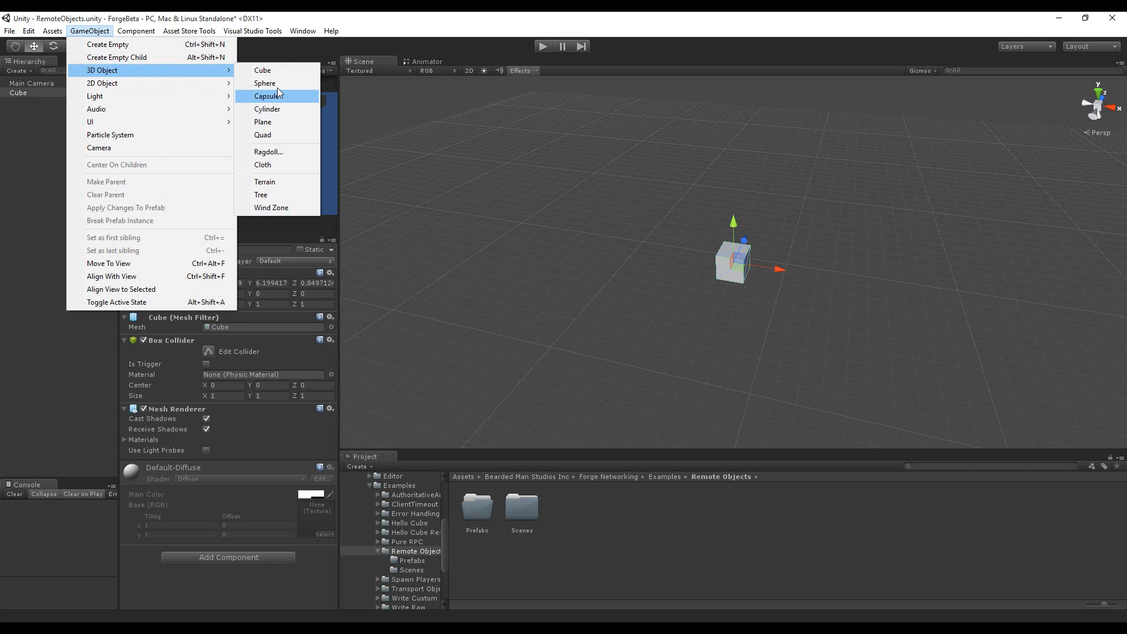
pyautogui.click(265, 83)
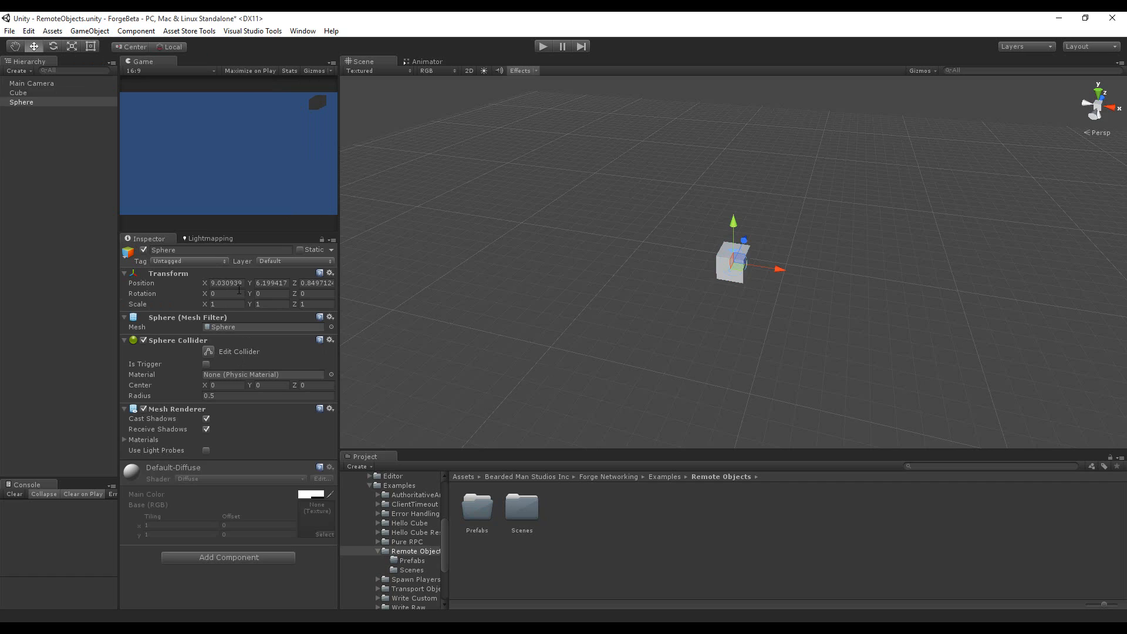
pyautogui.click(18, 92)
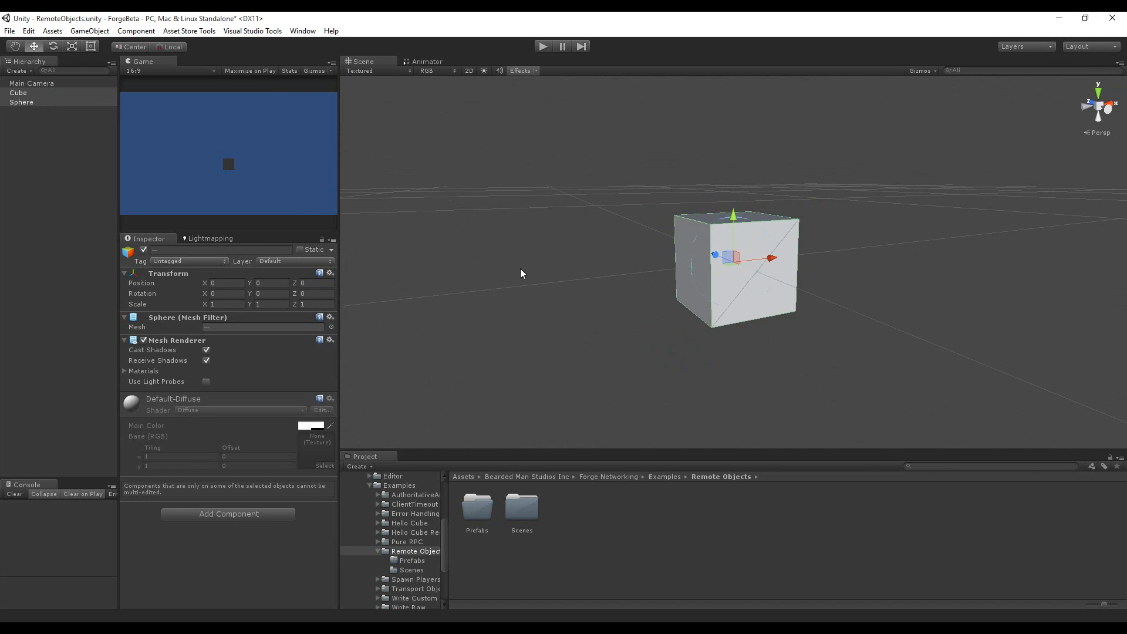
pyautogui.moveTo(601, 251)
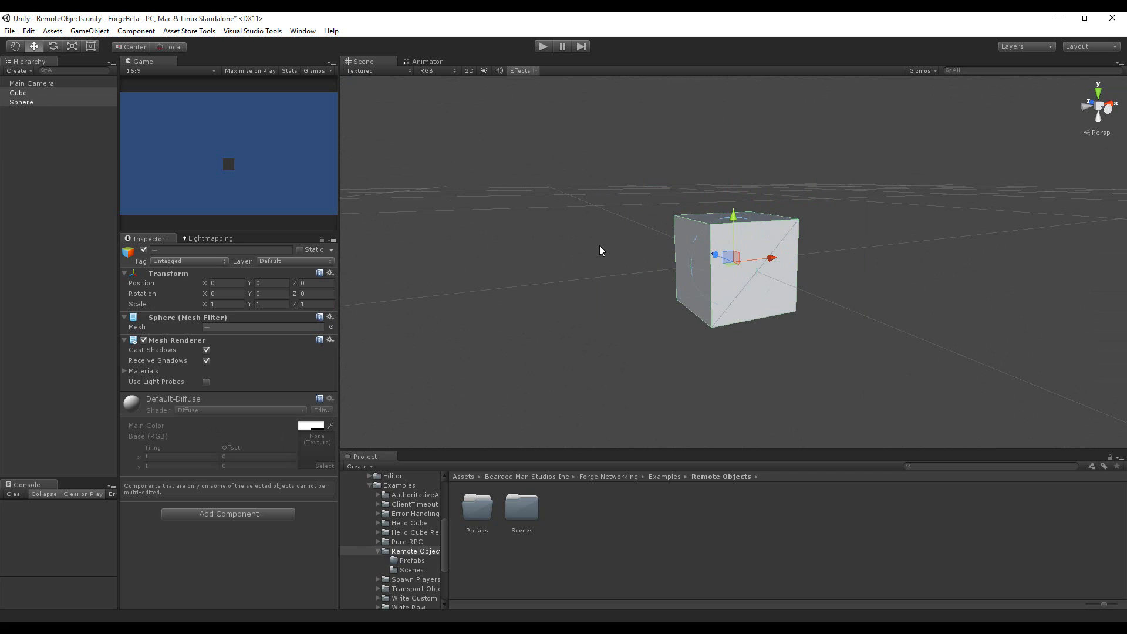
pyautogui.moveTo(458, 294)
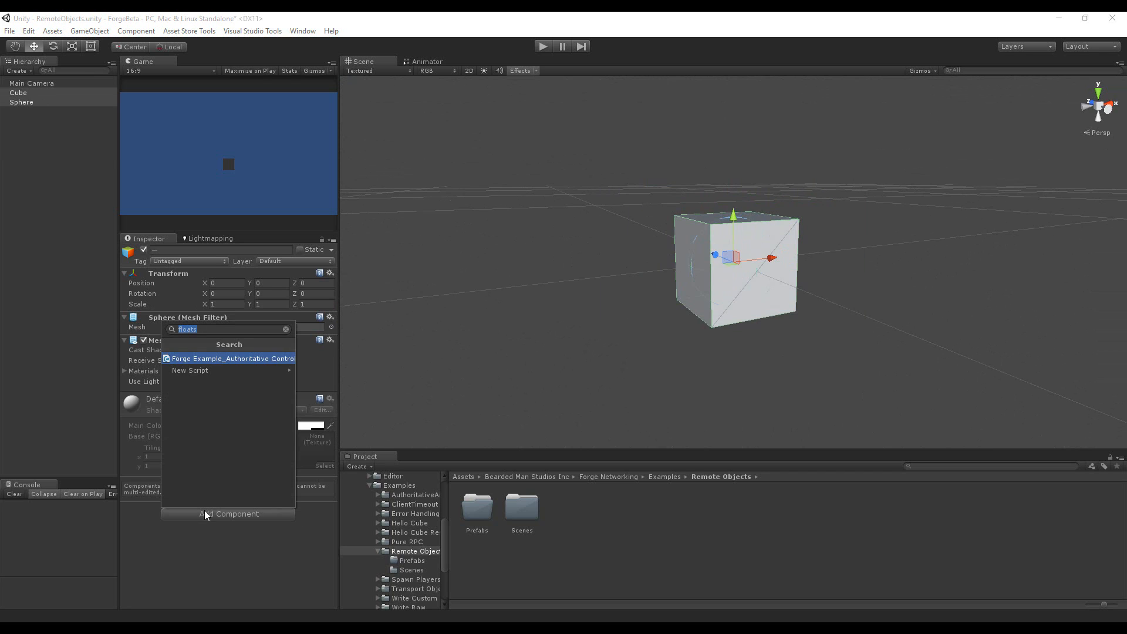
# Step: Attach a Networked Mono Behavior script component to both the Cube and the Sphere
pyautogui.click(231, 358)
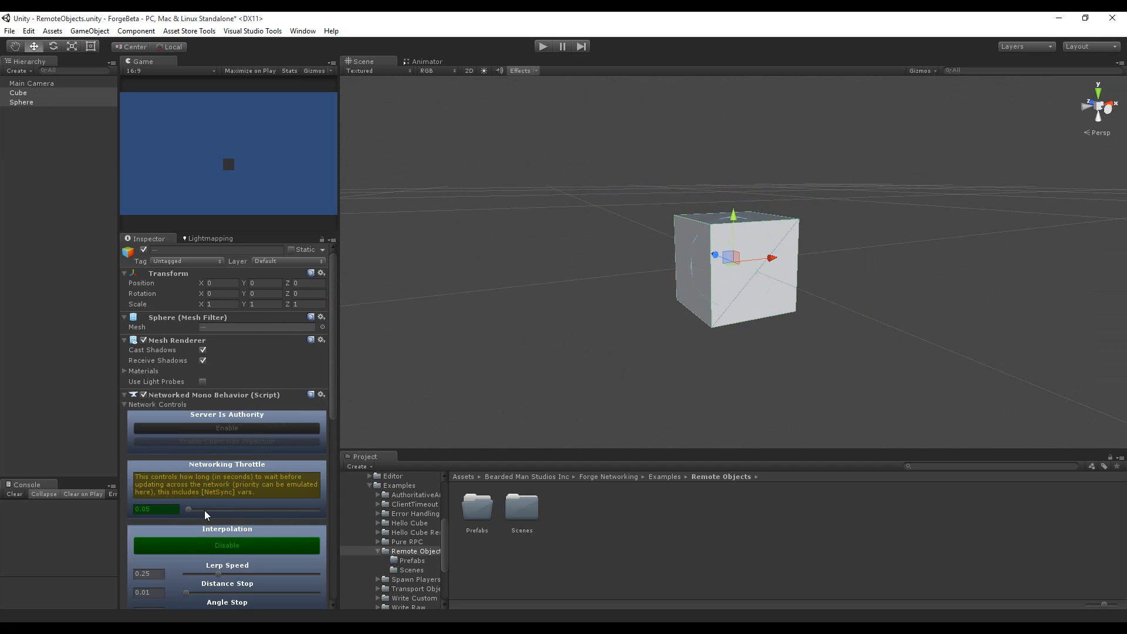
pyautogui.moveTo(390, 430)
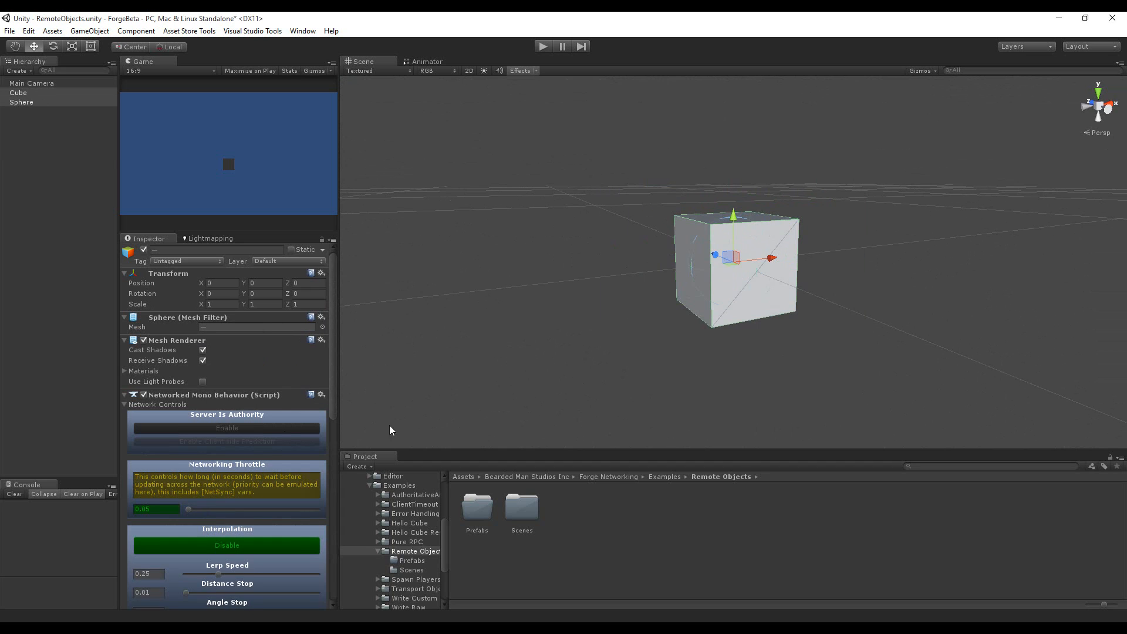
pyautogui.scroll(-3)
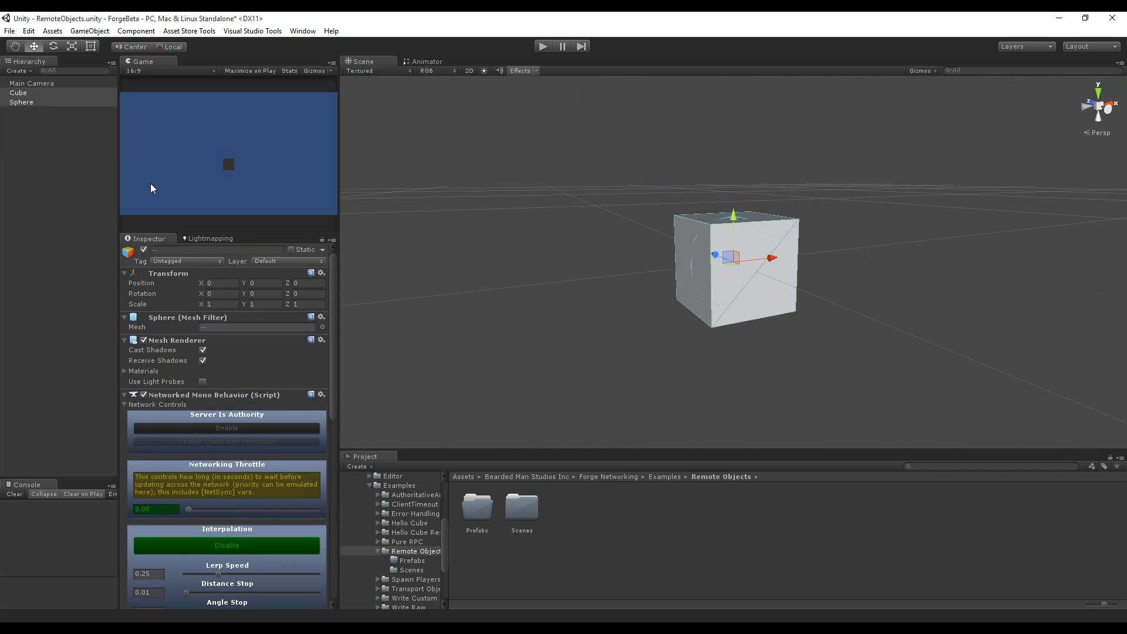
# Step: Make Cube and Sphere prefabs in the Prefabs folder and remove them from the scene
pyautogui.doubleClick(476, 507)
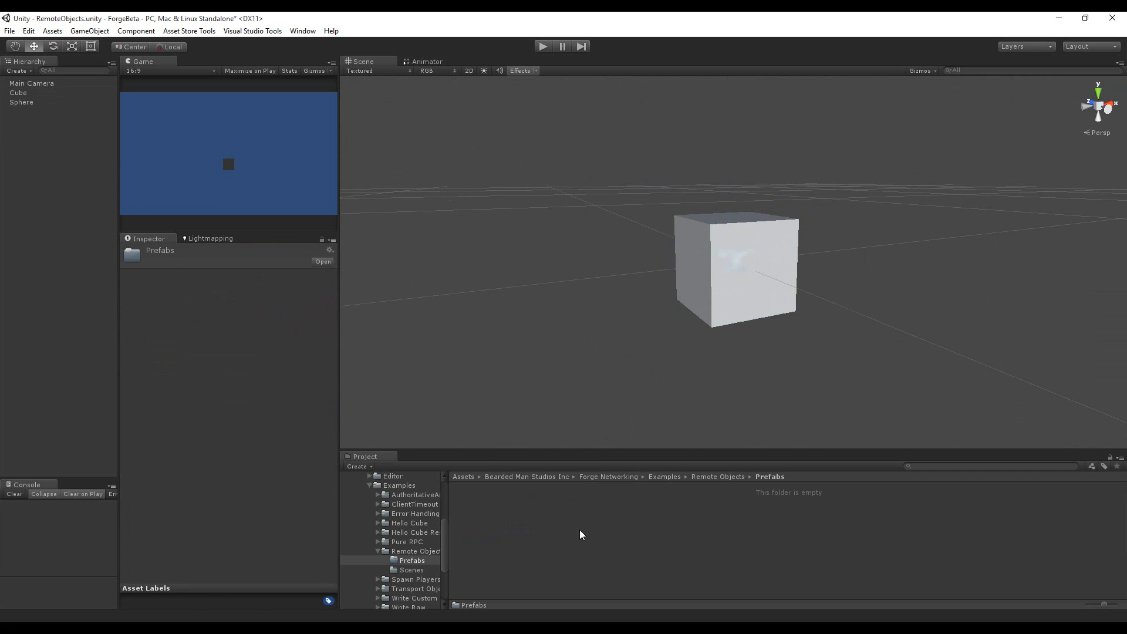
pyautogui.moveTo(480, 514)
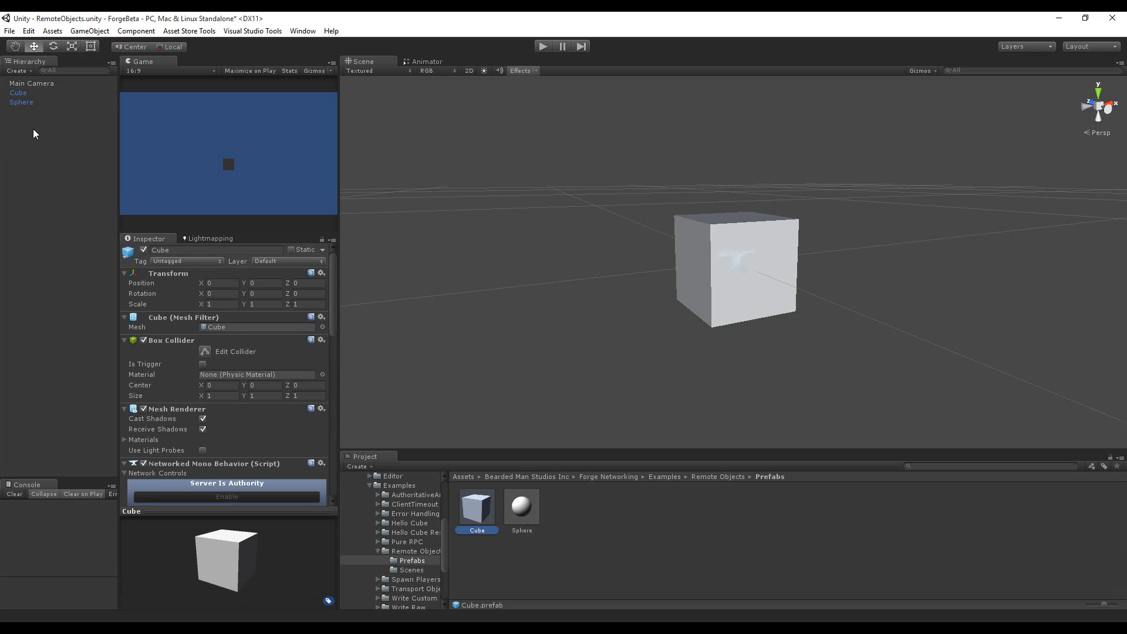
pyautogui.click(21, 102)
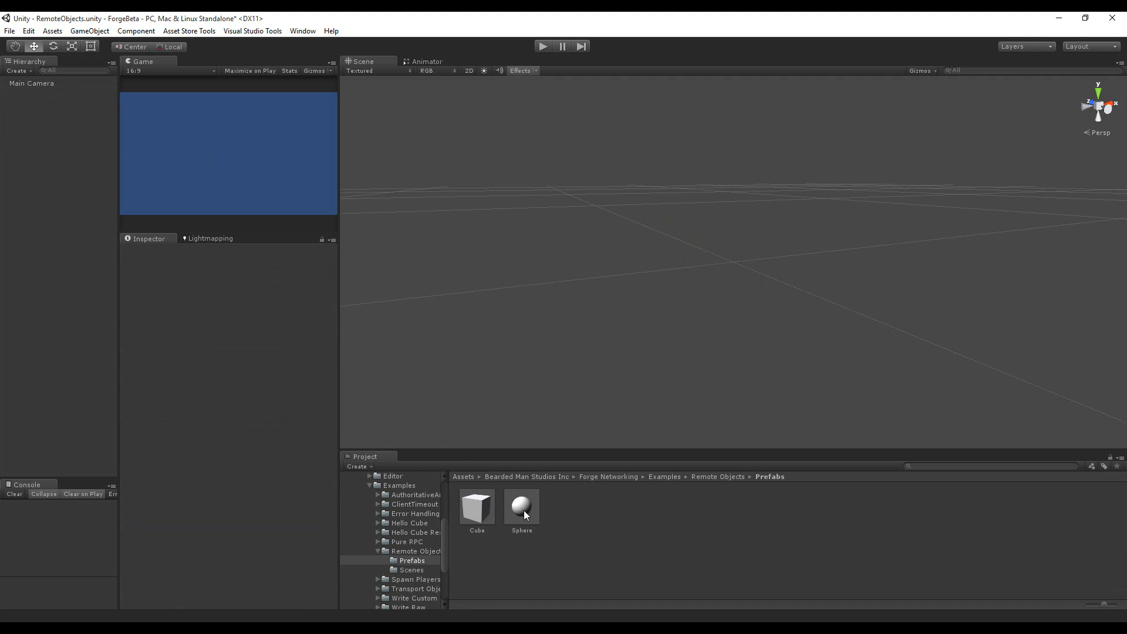
# Step: Rename the Cube and Sphere prefabs to MainGuy and MainGuy(Remote), then verify both names
pyautogui.click(477, 508)
pyautogui.write('Main')
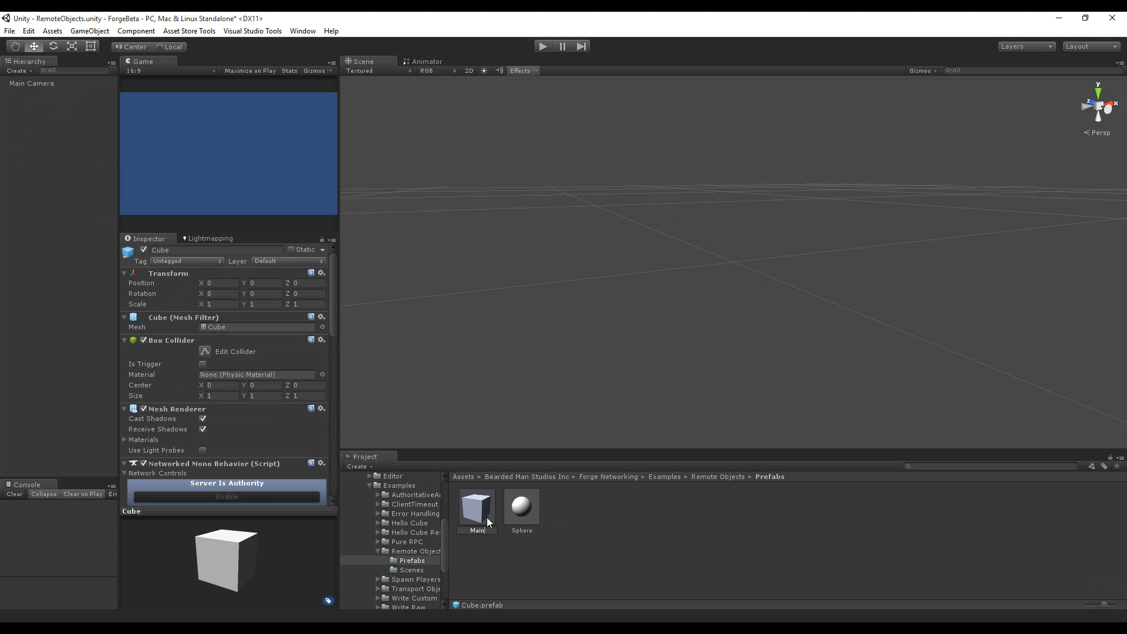
pyautogui.click(521, 507)
pyautogui.write('MainGuy(')
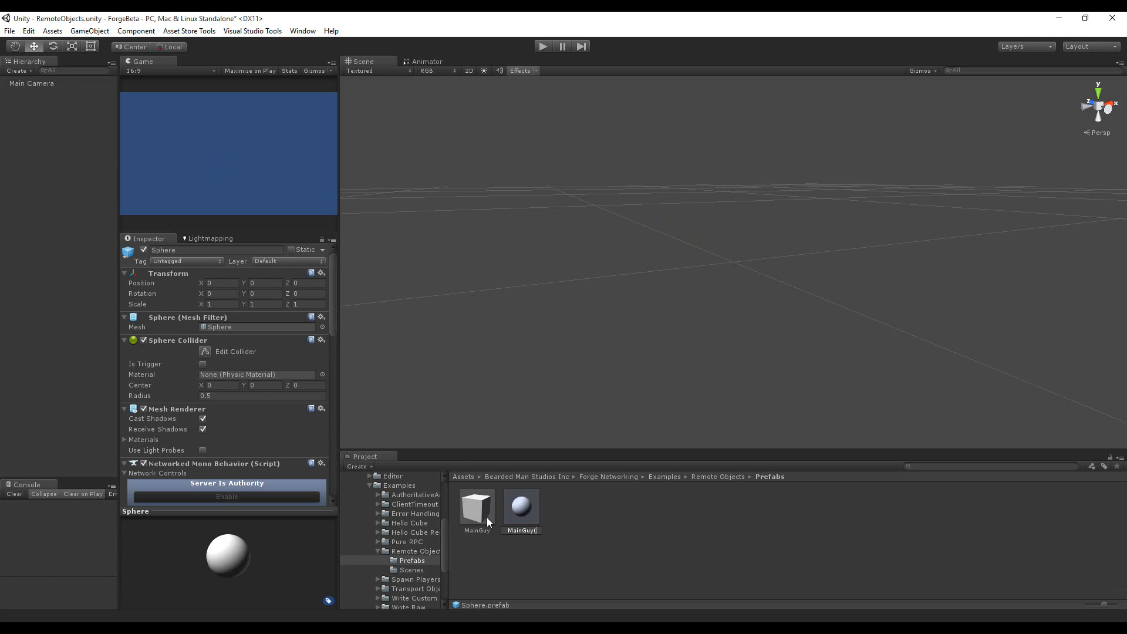
pyautogui.click(520, 506)
pyautogui.write('Remote)')
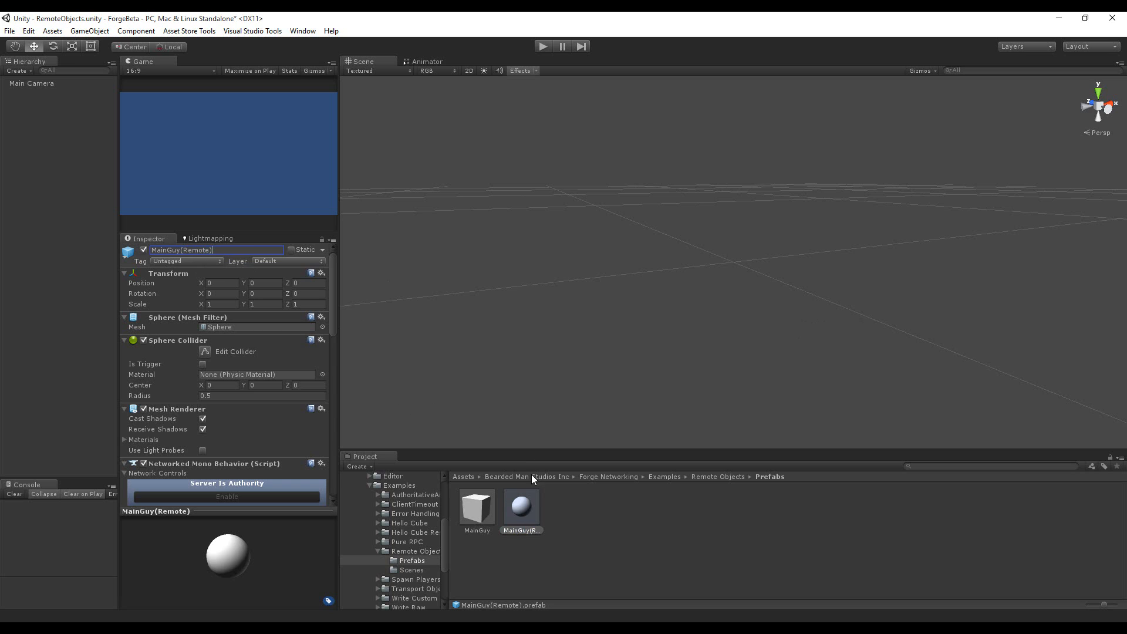
pyautogui.click(476, 509)
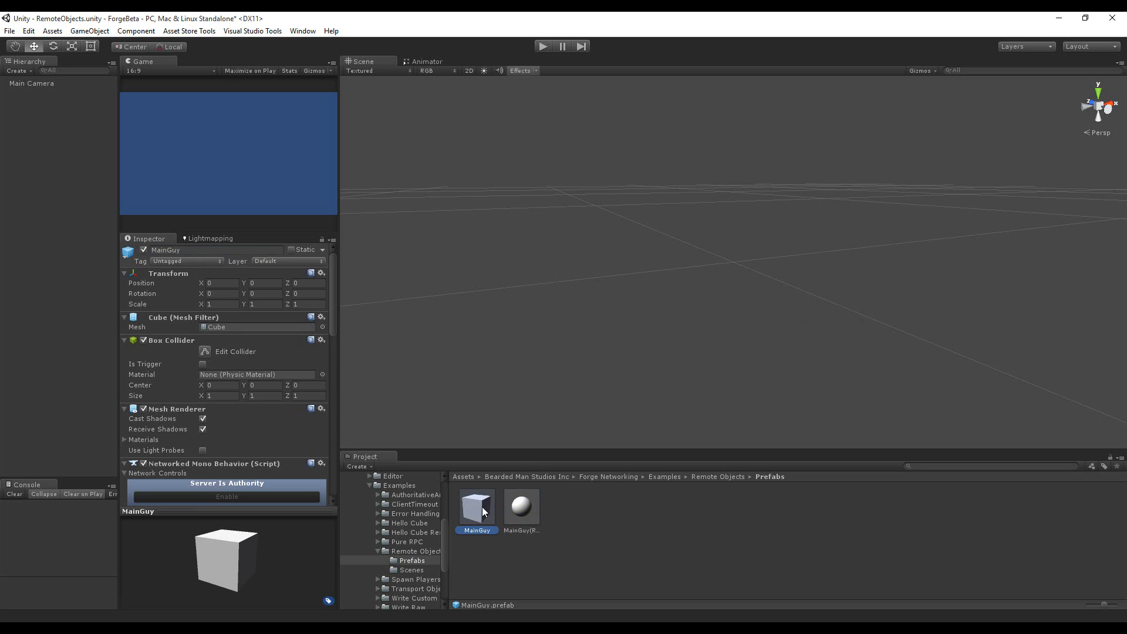
pyautogui.click(522, 506)
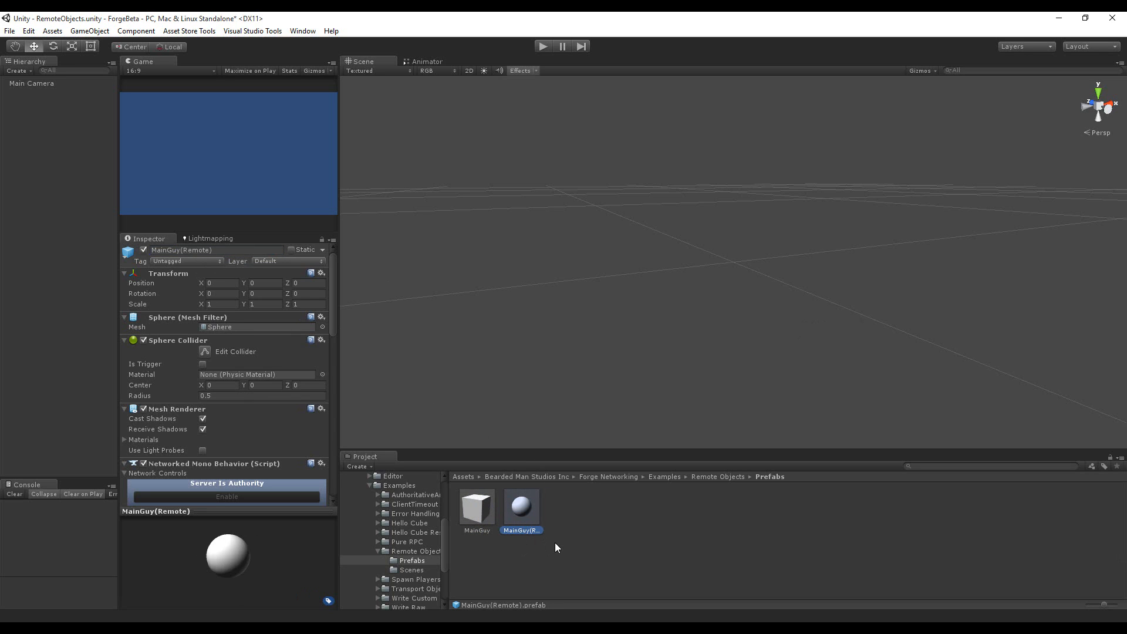
pyautogui.moveTo(784, 497)
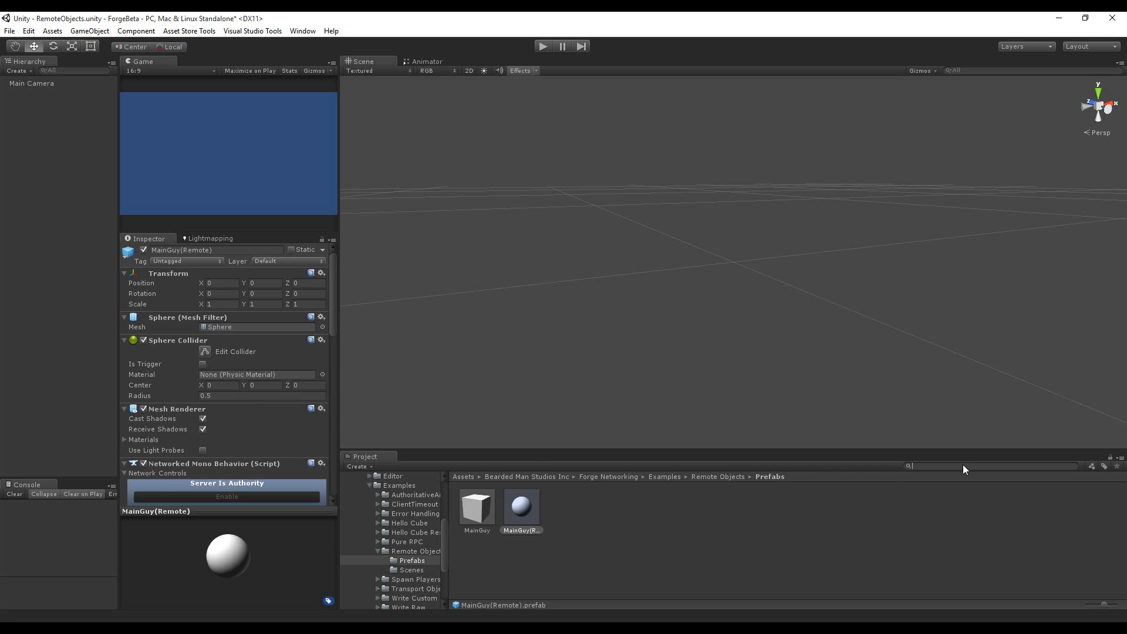
# Step: Search 'manager', place the Networking Manager prefab in the scene, and clear the search
pyautogui.write('manager')
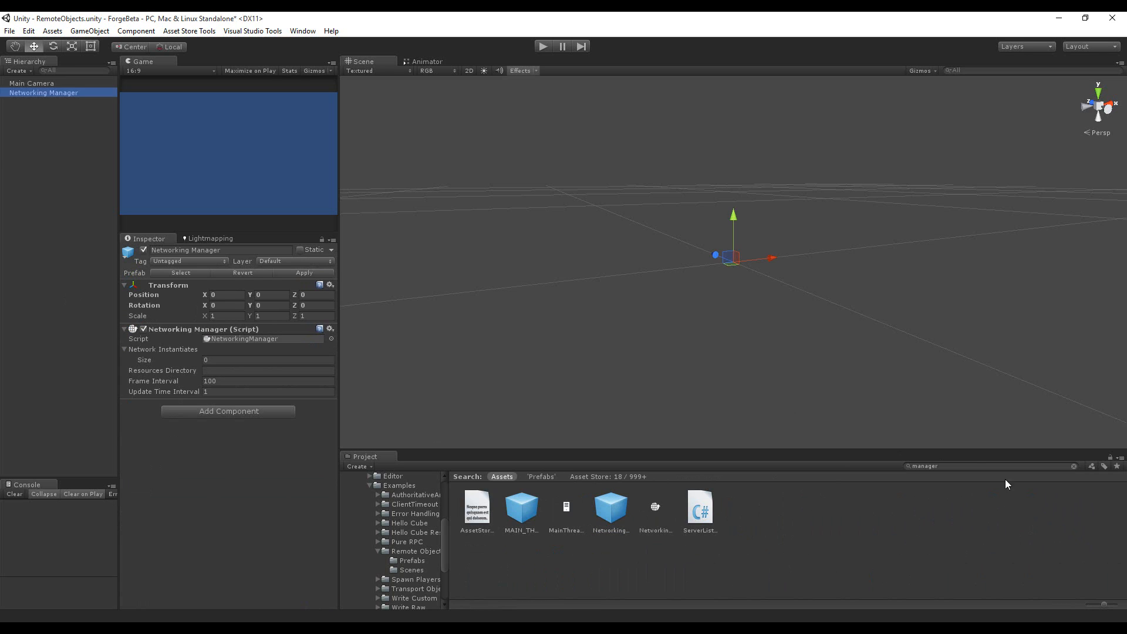
pyautogui.click(411, 560)
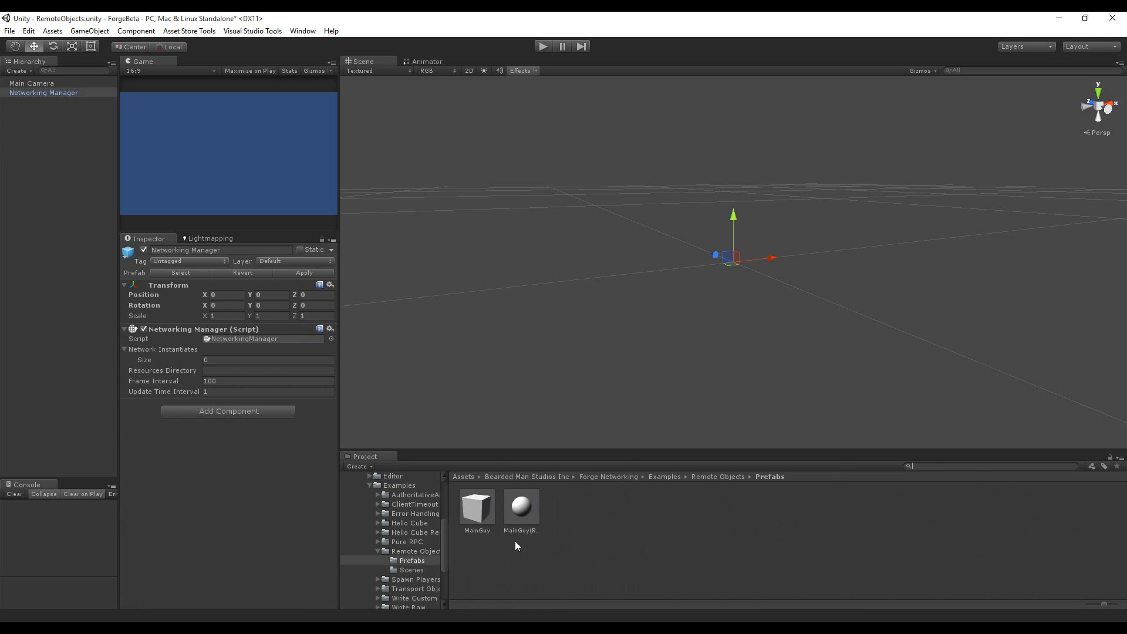
pyautogui.moveTo(146, 352)
pyautogui.write('spwa')
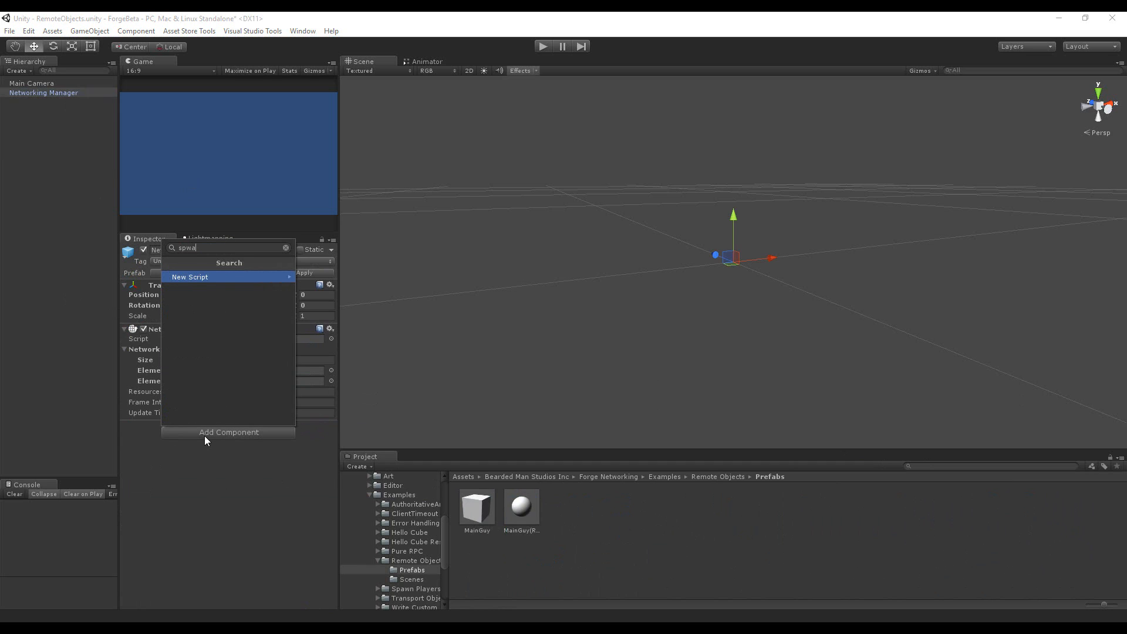
# Step: Add Forge Example_Make Player to Networking Manager, spawning the MainGuy prefab
pyautogui.write('create')
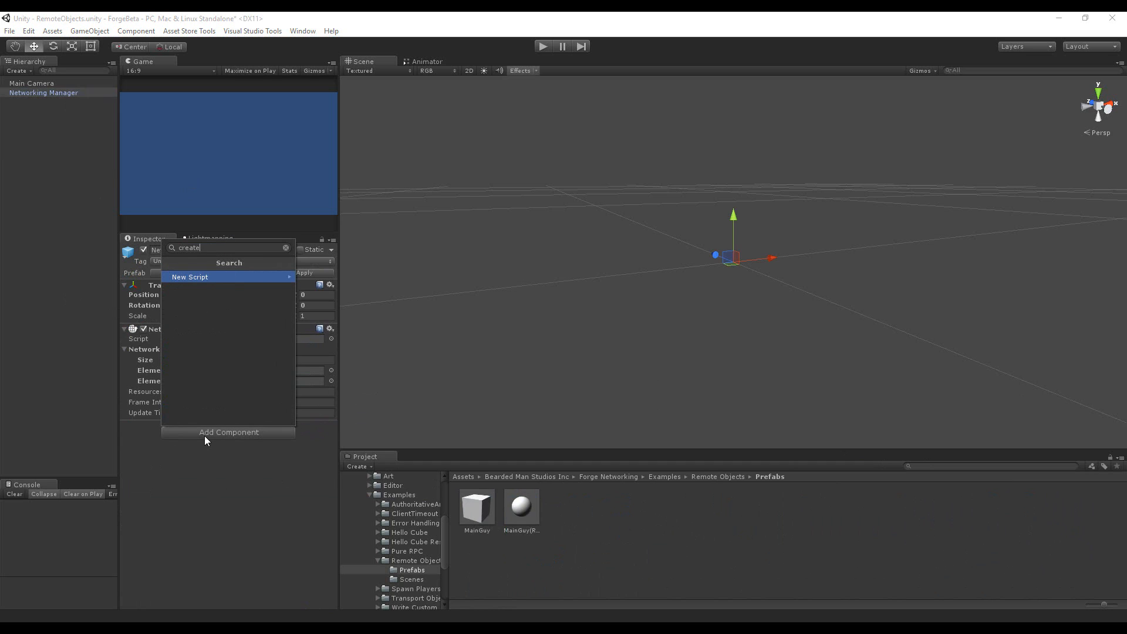
pyautogui.press('Backspace')
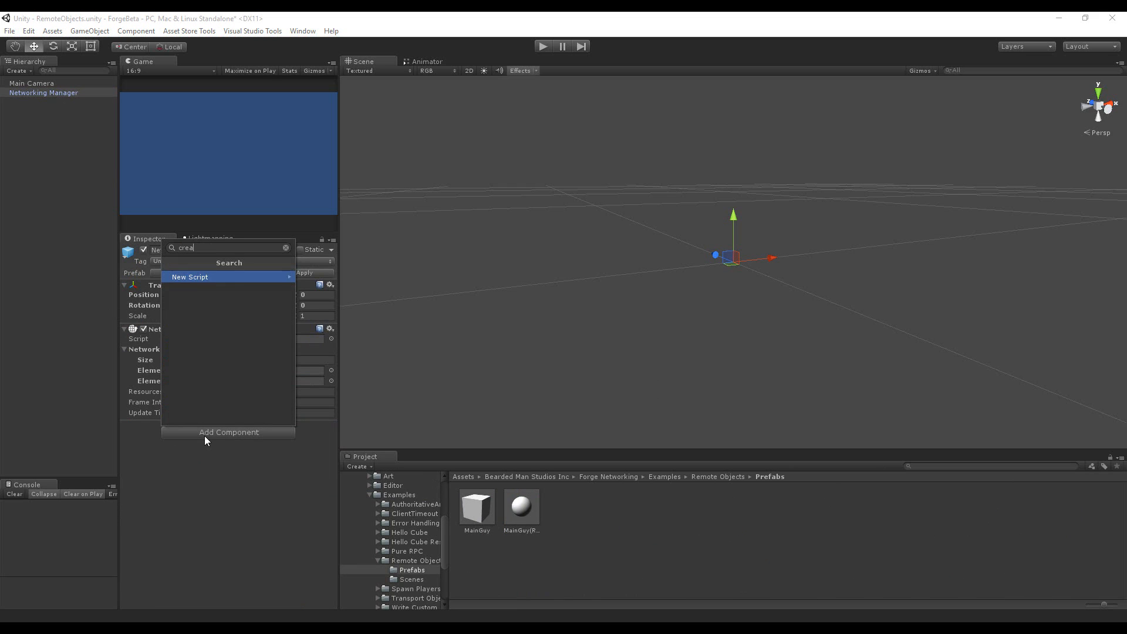
pyautogui.write('spawn')
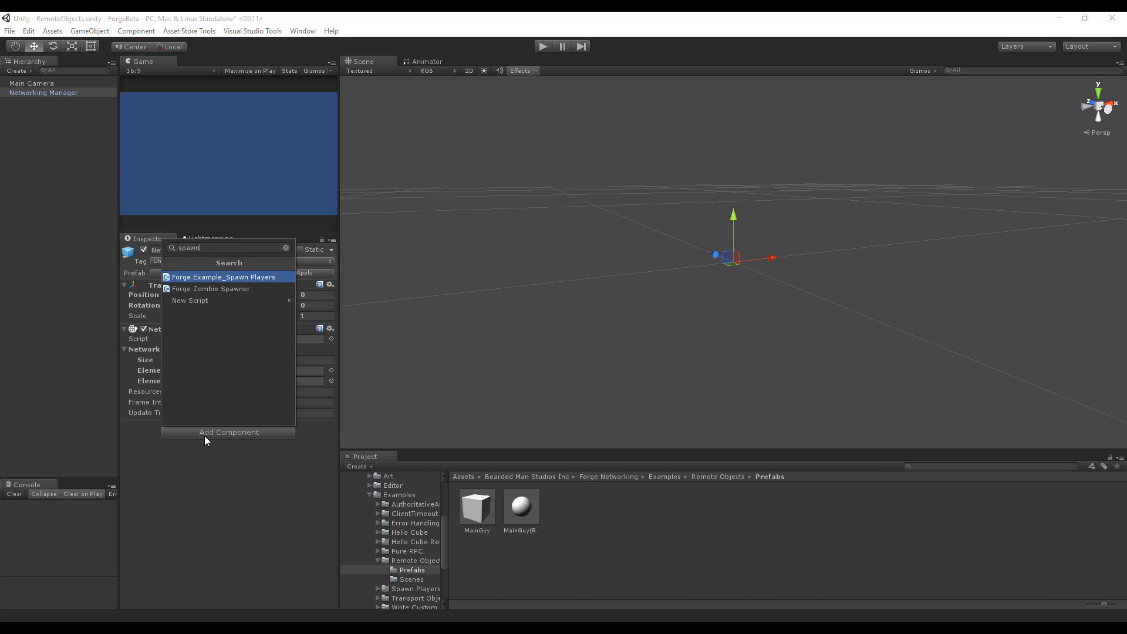
pyautogui.click(285, 247)
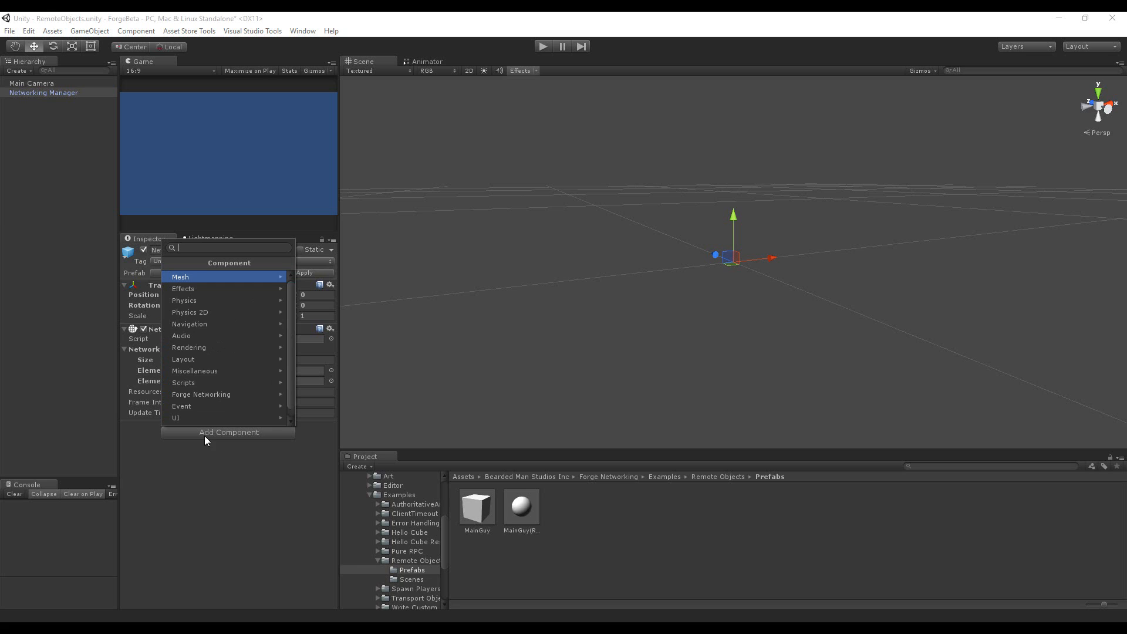
pyautogui.click(261, 486)
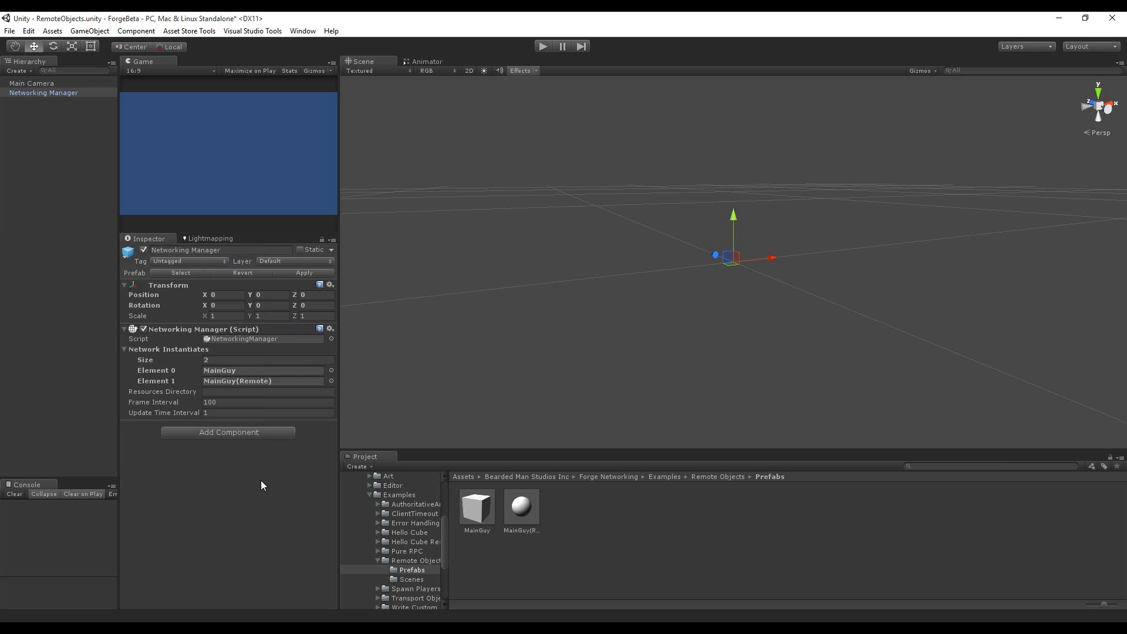
pyautogui.click(228, 432)
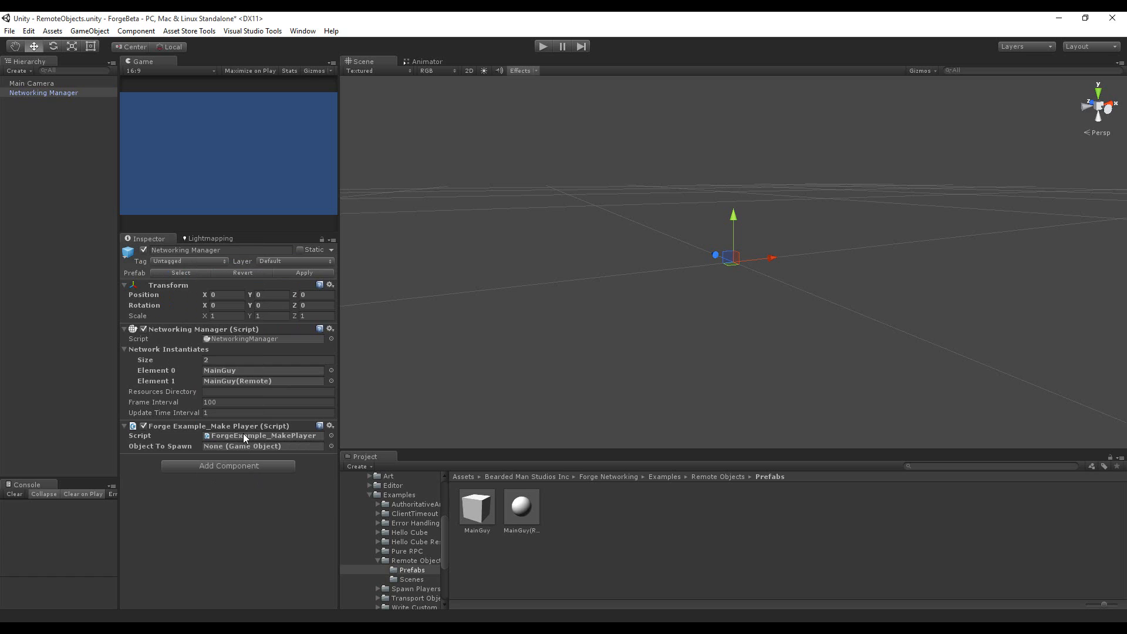
pyautogui.click(476, 507)
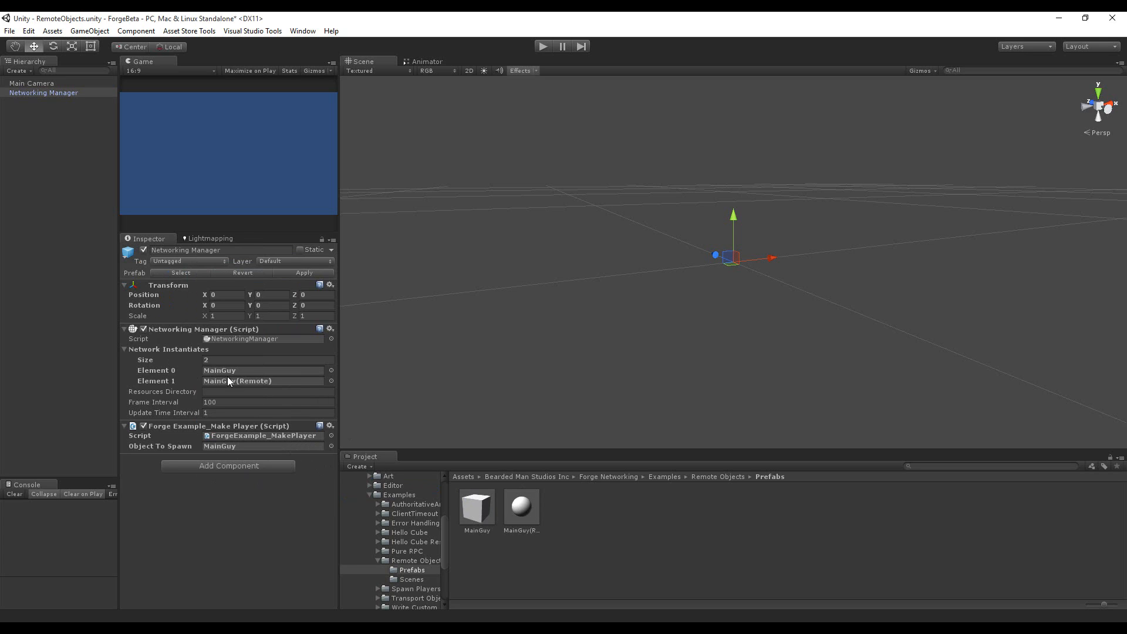
pyautogui.moveTo(256, 422)
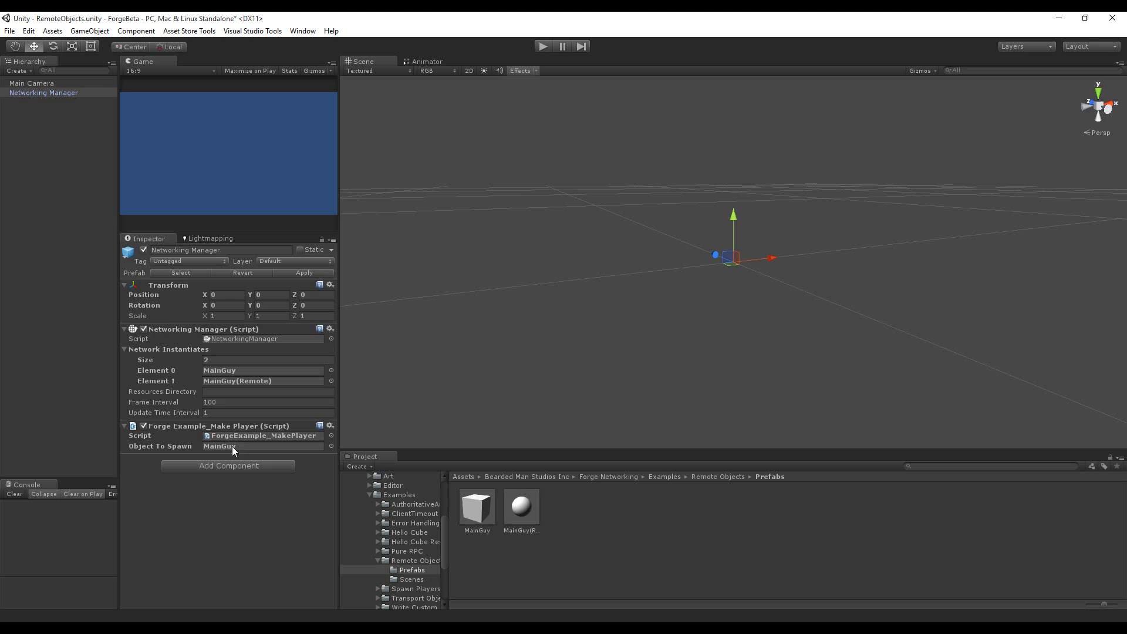
pyautogui.moveTo(370, 487)
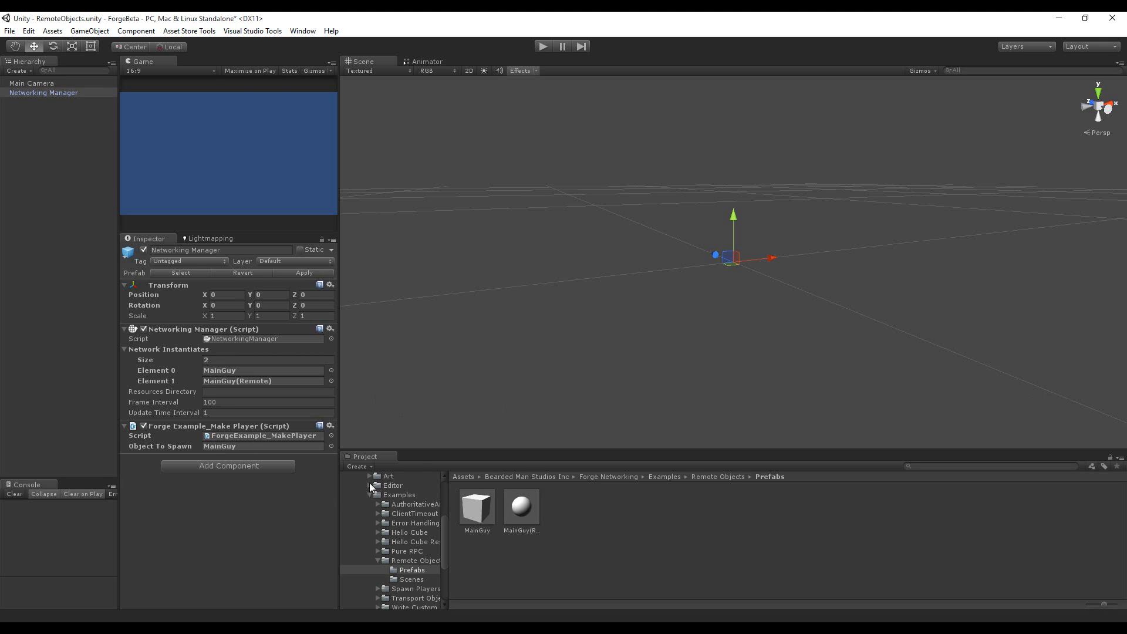
pyautogui.moveTo(996, 481)
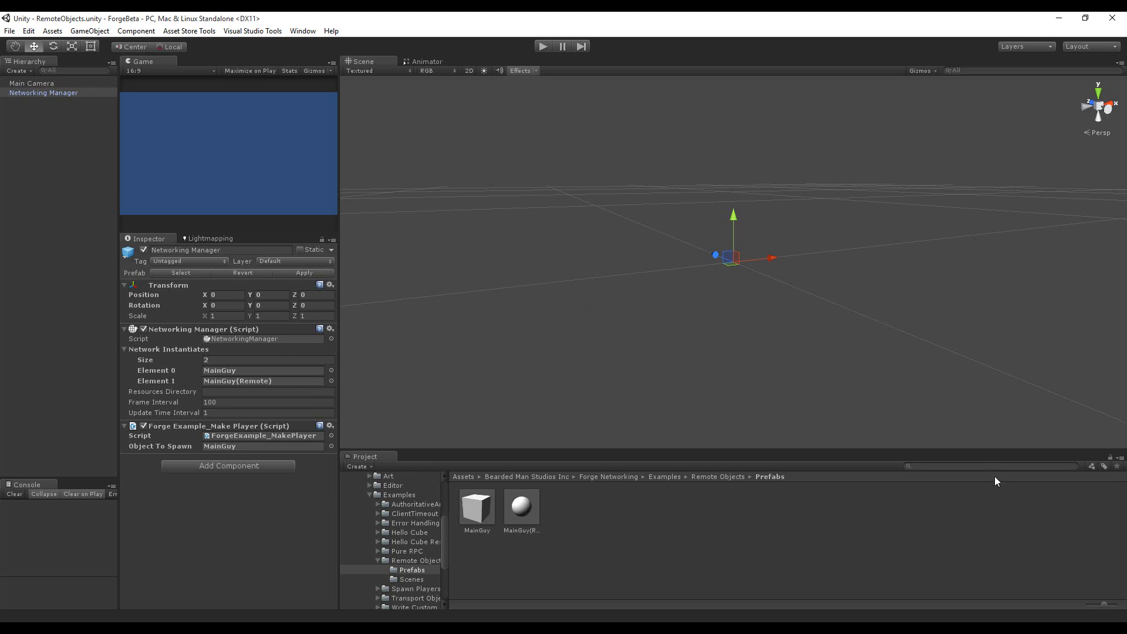
# Step: Open the ForgeQuickStartMenu scene and confirm Canvas's Start Game scene name is RemoteObjects
pyautogui.click(411, 579)
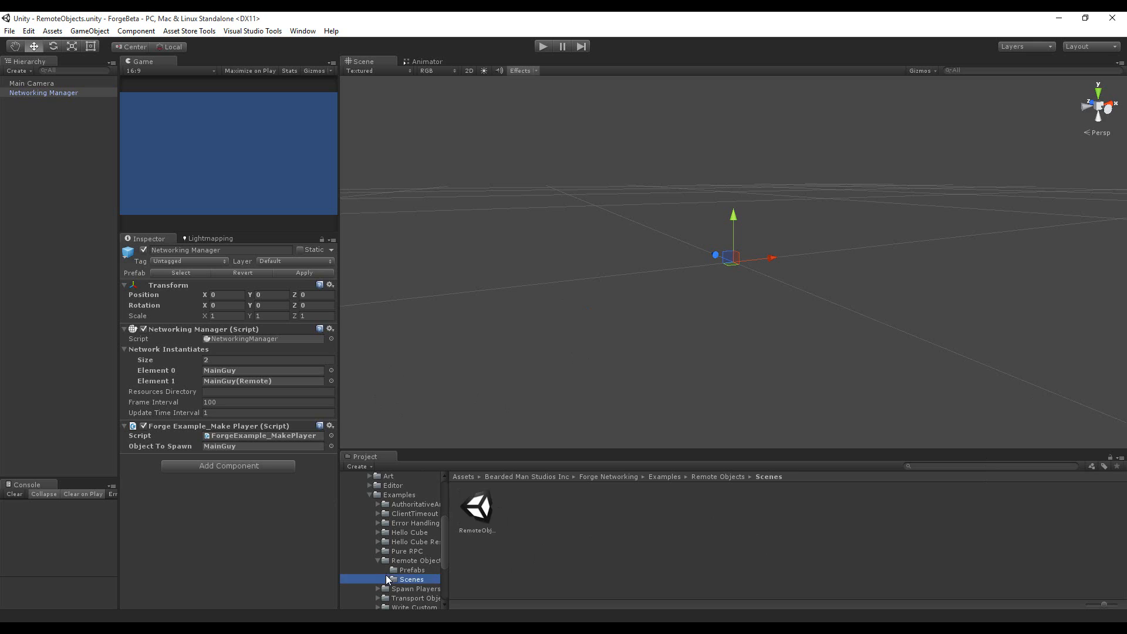
pyautogui.click(477, 505)
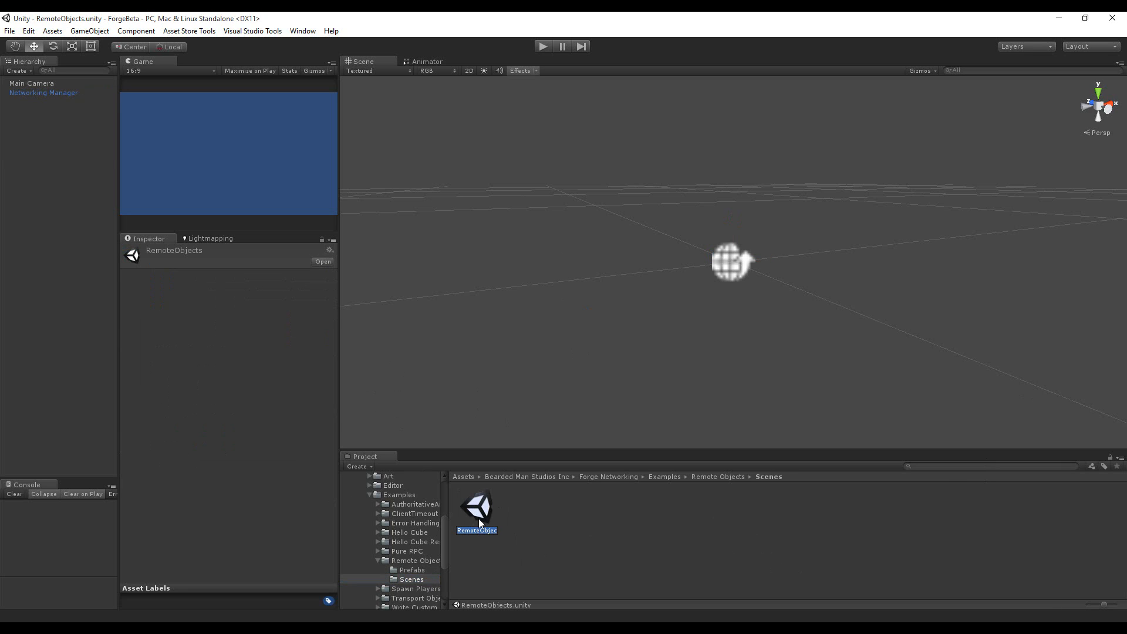
pyautogui.write('men')
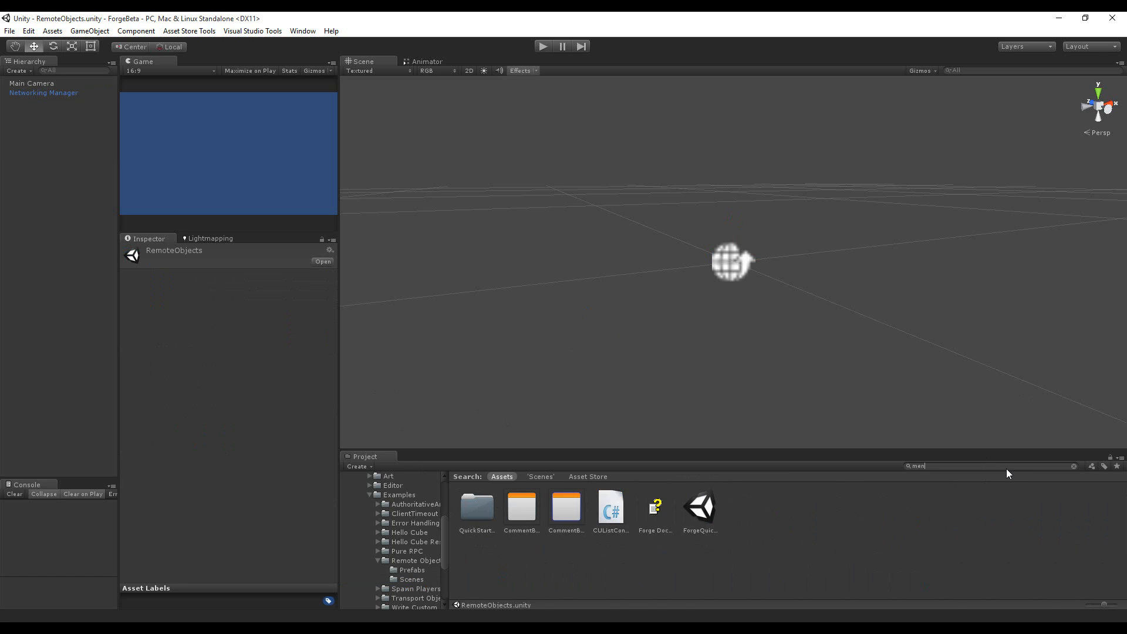
pyautogui.doubleClick(565, 506)
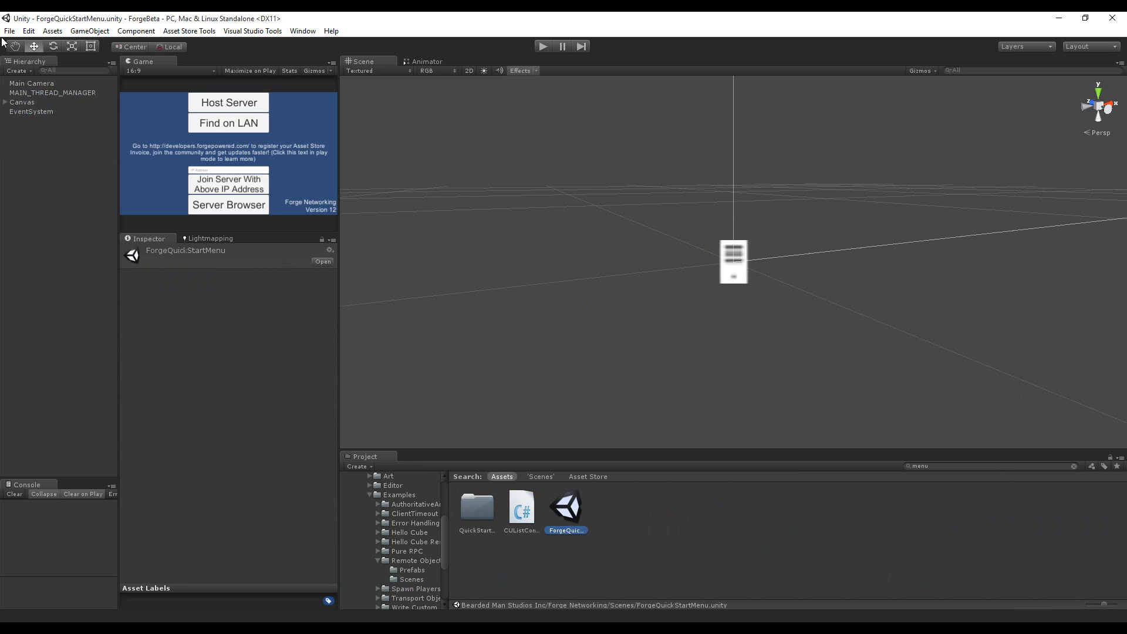
pyautogui.click(22, 102)
pyautogui.write('RemoteObjects')
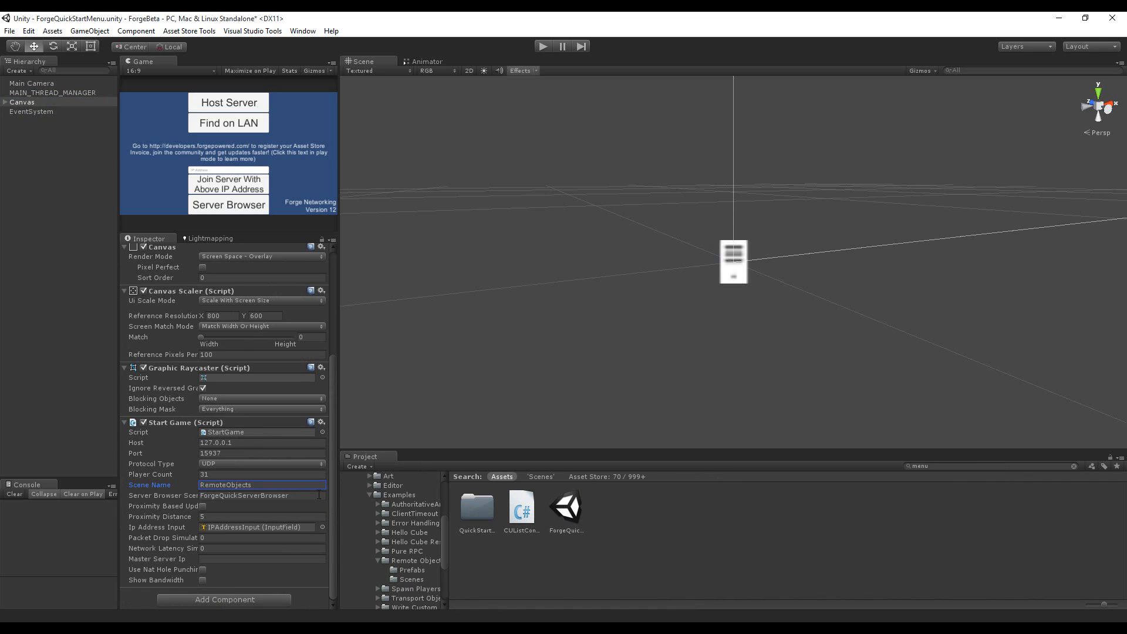
# Step: Launch the ForgeBeta build, run the menu scene in the editor, and host a server
pyautogui.click(542, 45)
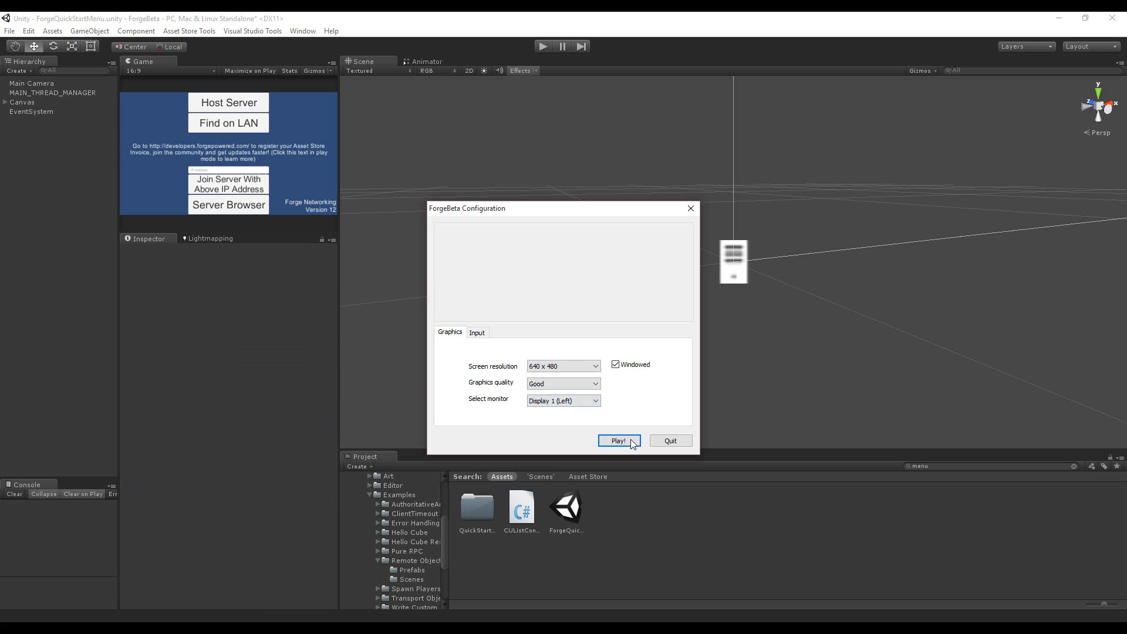
pyautogui.click(617, 440)
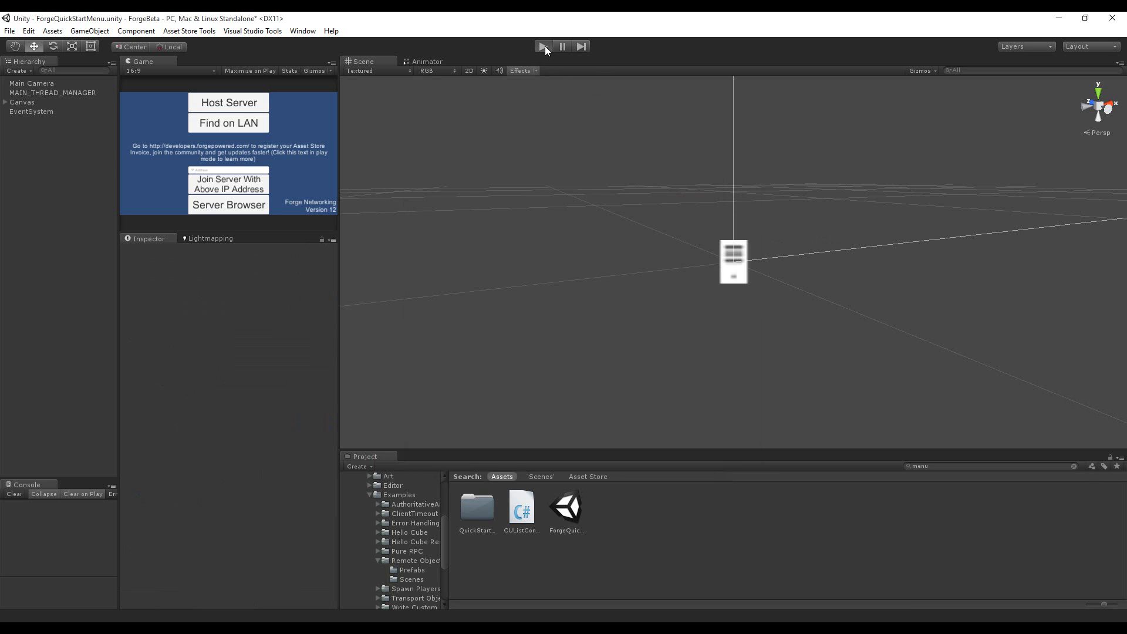
pyautogui.click(542, 46)
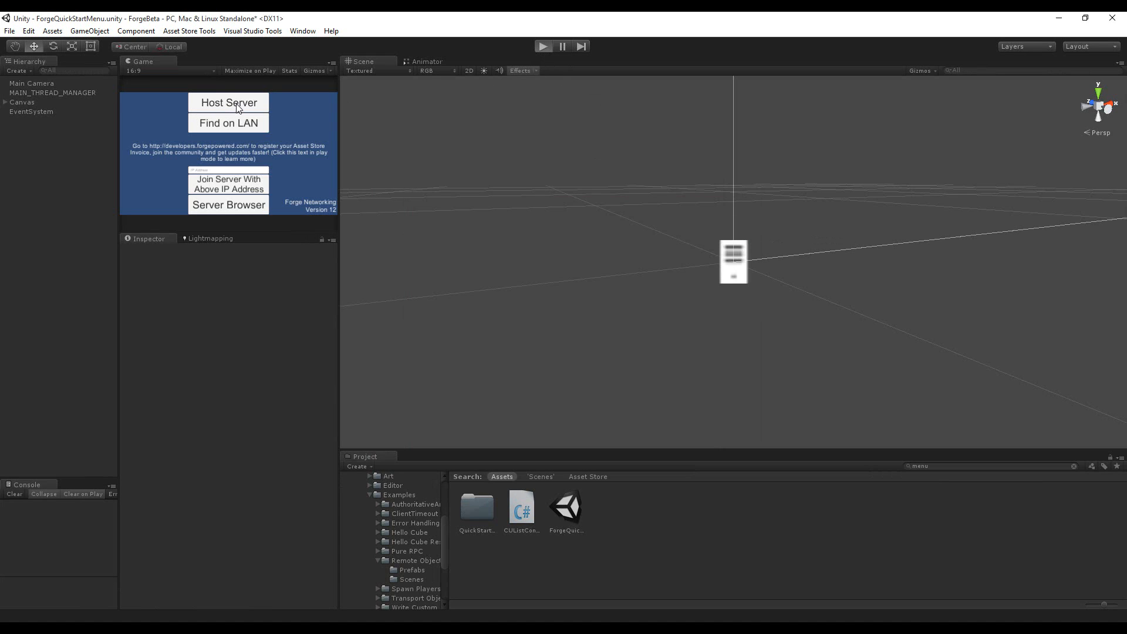
pyautogui.moveTo(278, 107)
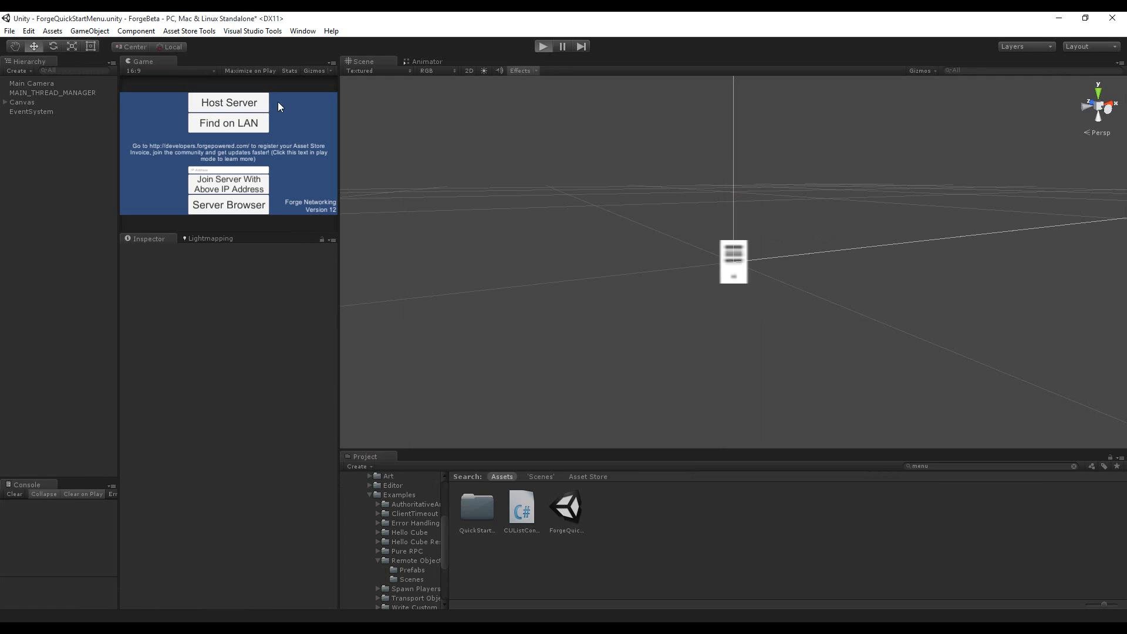
pyautogui.moveTo(247, 106)
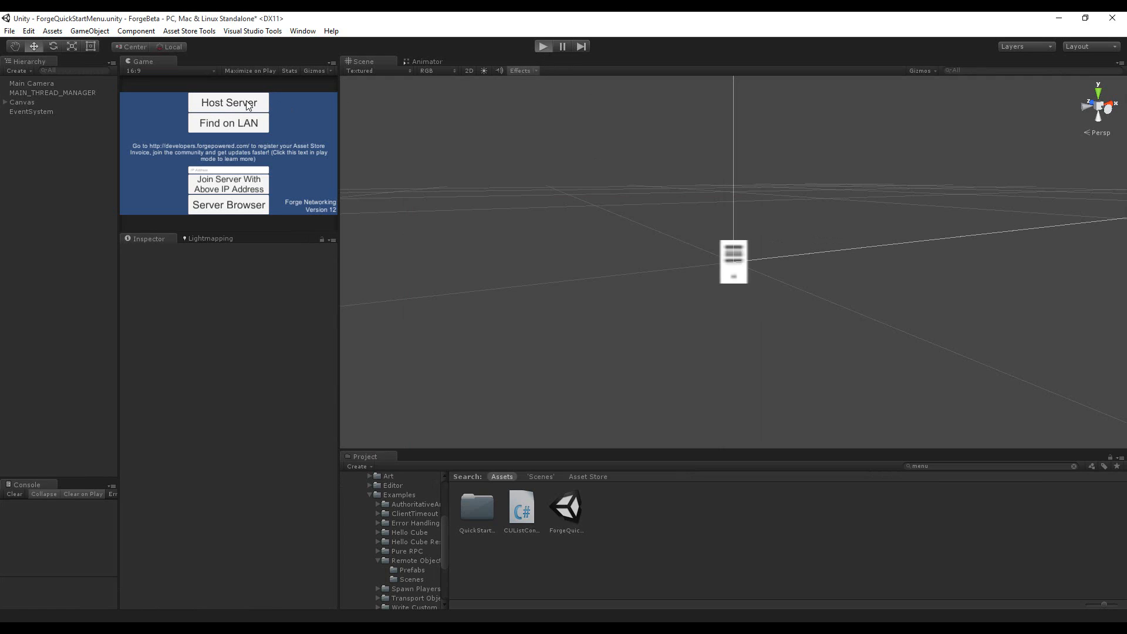
pyautogui.click(227, 102)
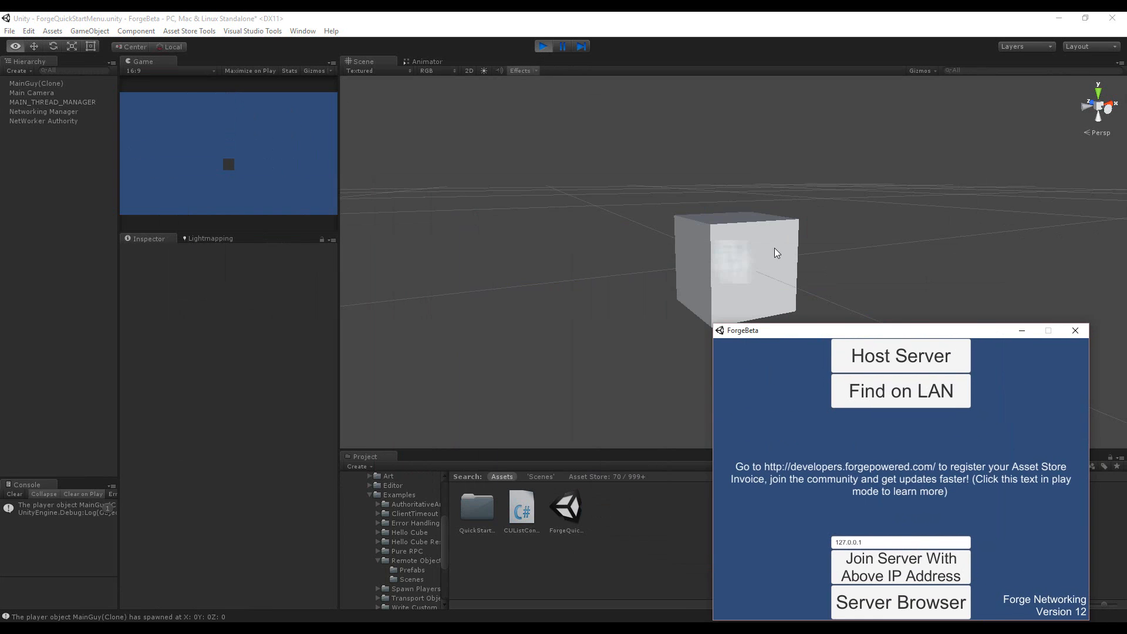
# Step: Join the editor's hosted server as a client from the ForgeBeta build window
pyautogui.click(734, 256)
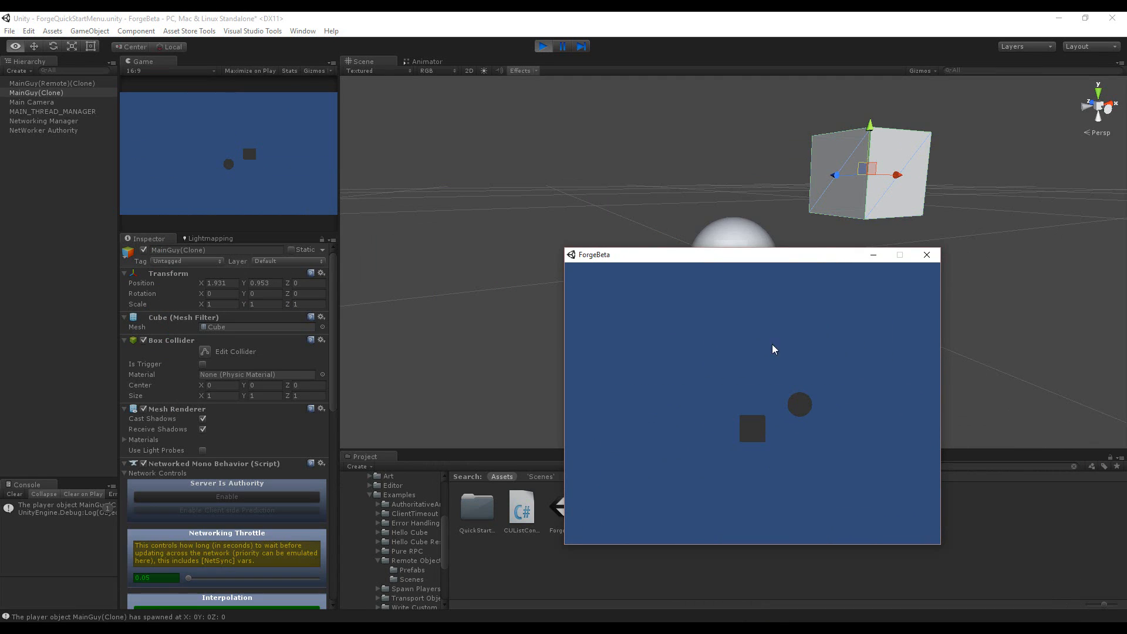
pyautogui.moveTo(775, 260)
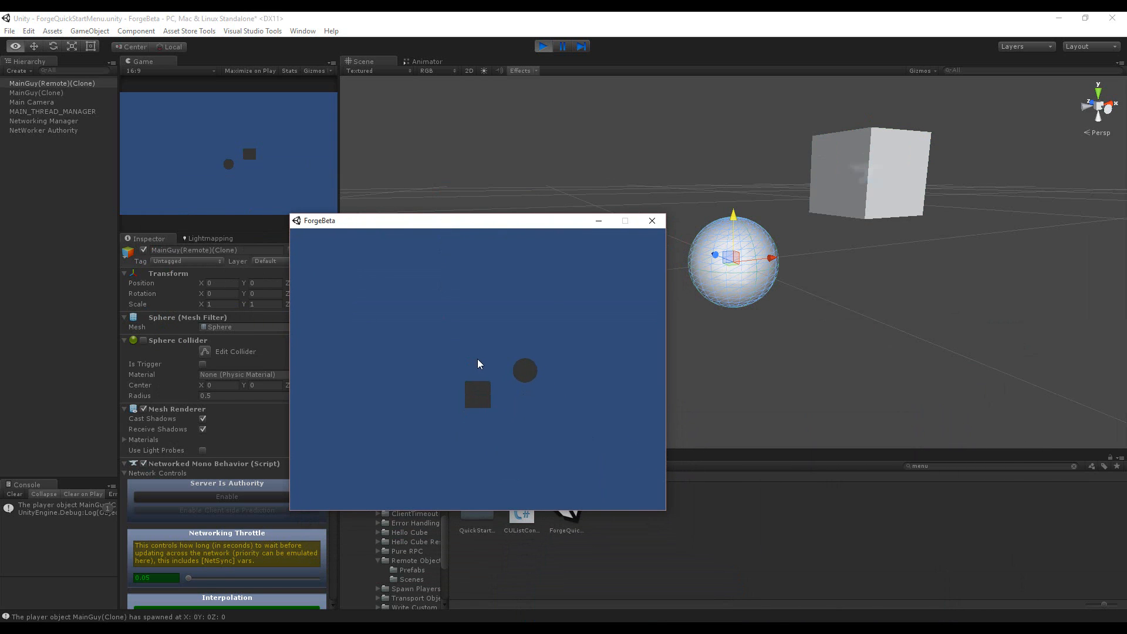
pyautogui.moveTo(836, 201)
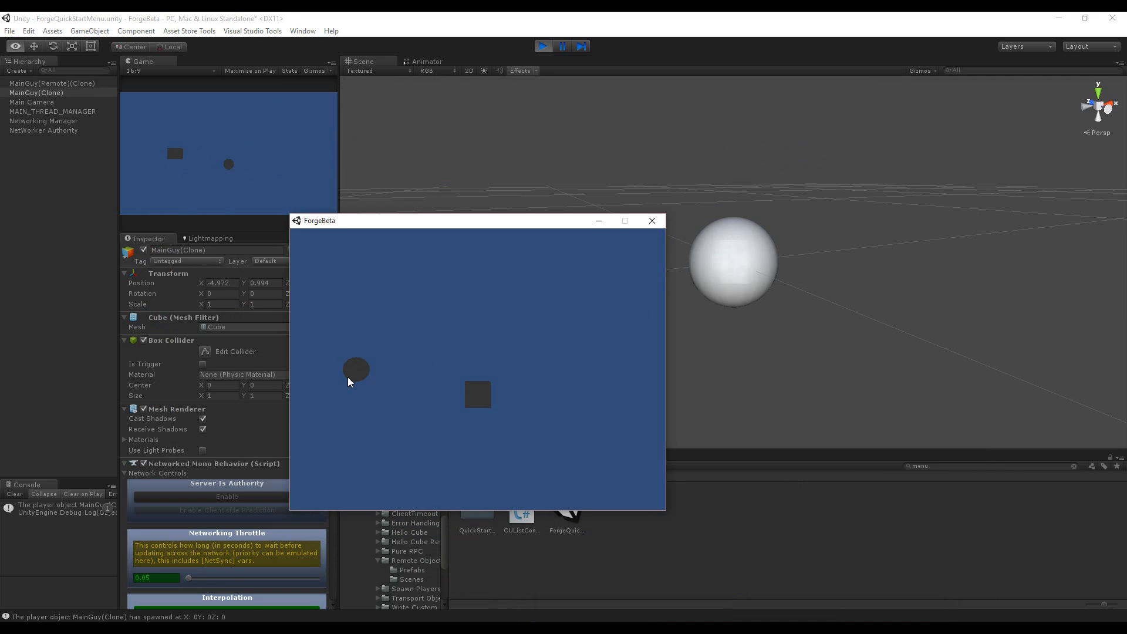
pyautogui.moveTo(500, 413)
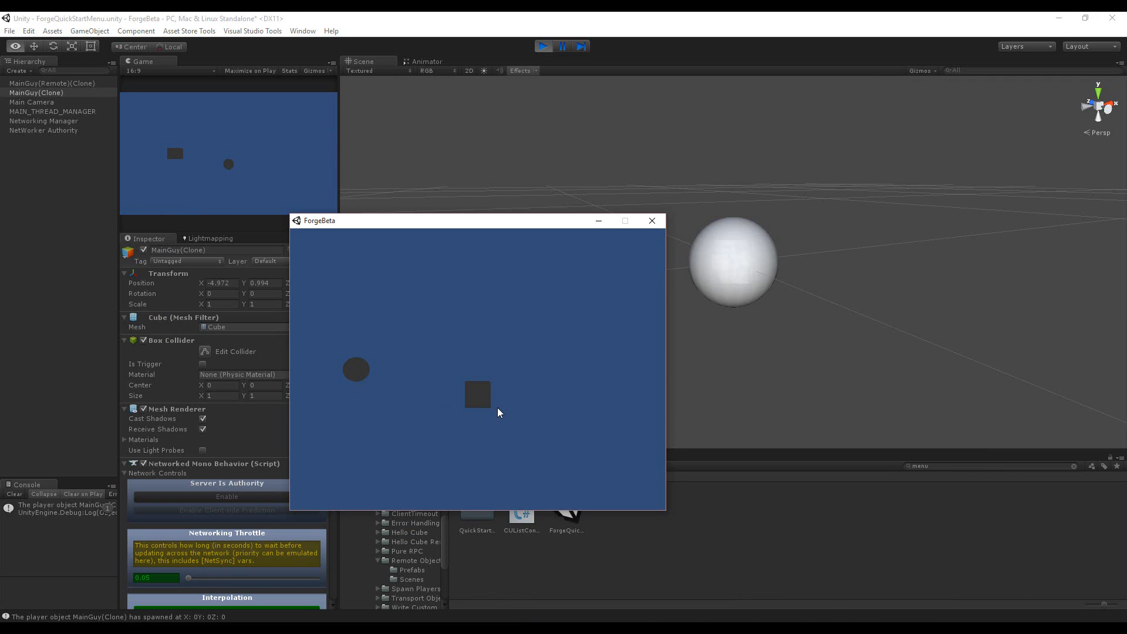
pyautogui.moveTo(492, 405)
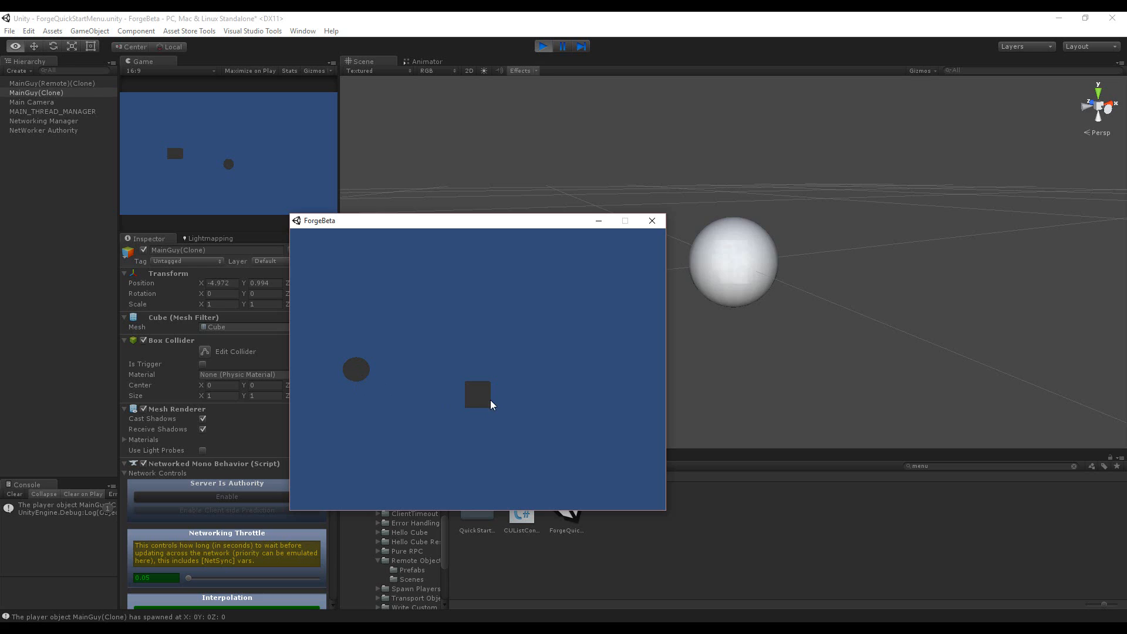
pyautogui.moveTo(345, 369)
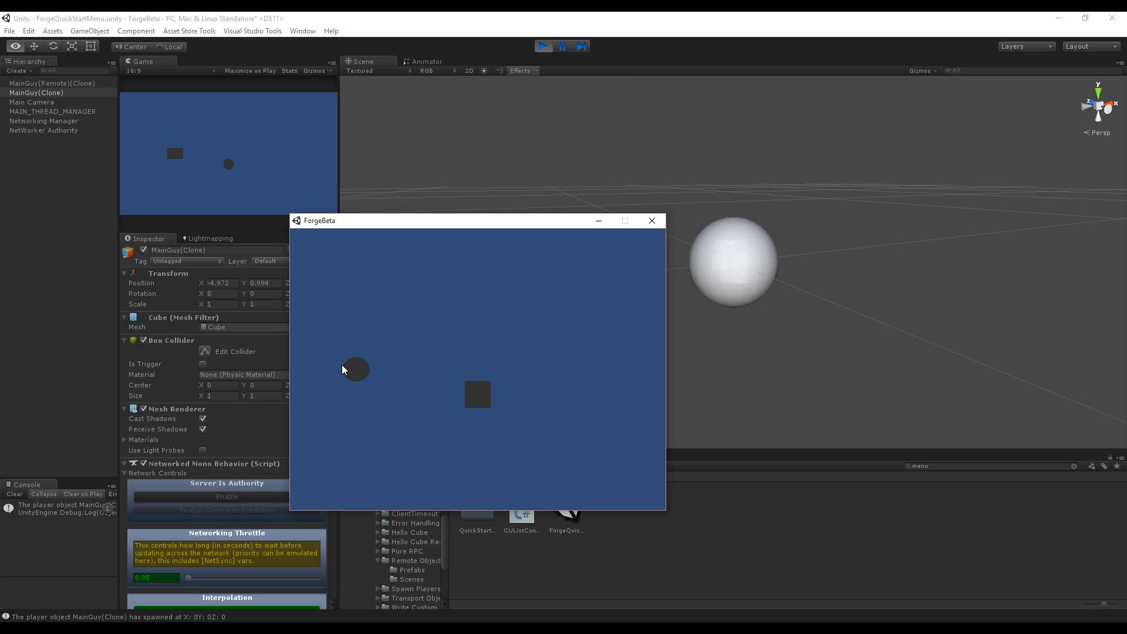
pyautogui.moveTo(360, 376)
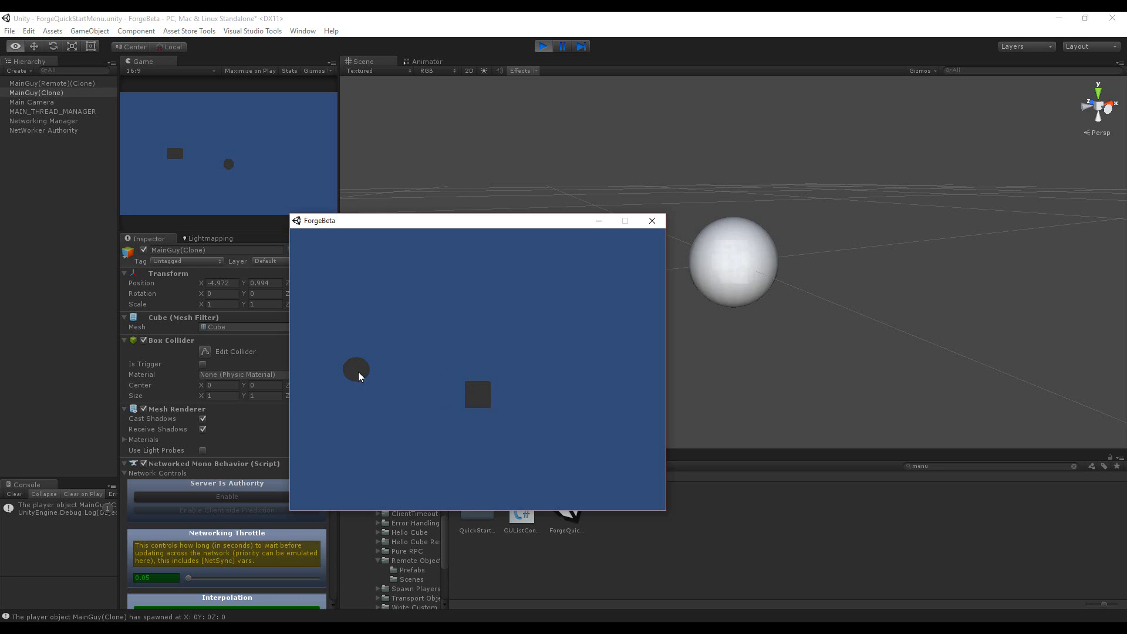